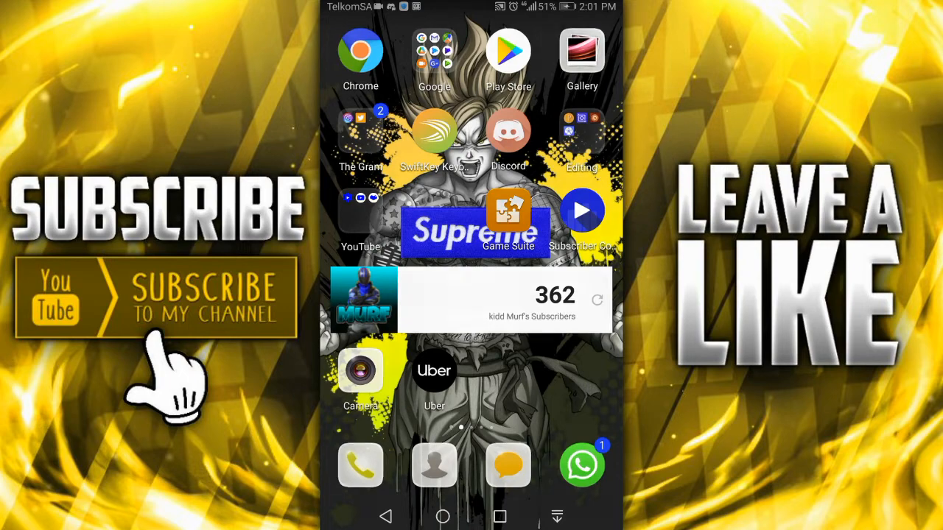
- Launch PixelLab from the Editing folder on the home screen
{"action": "left_click", "coordinate": [581, 131]}
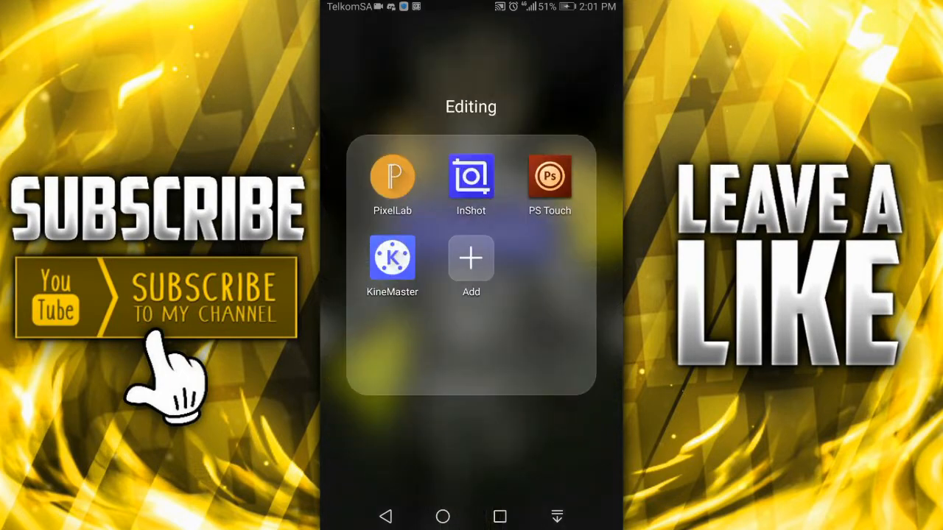
{"action": "left_click", "coordinate": [392, 177]}
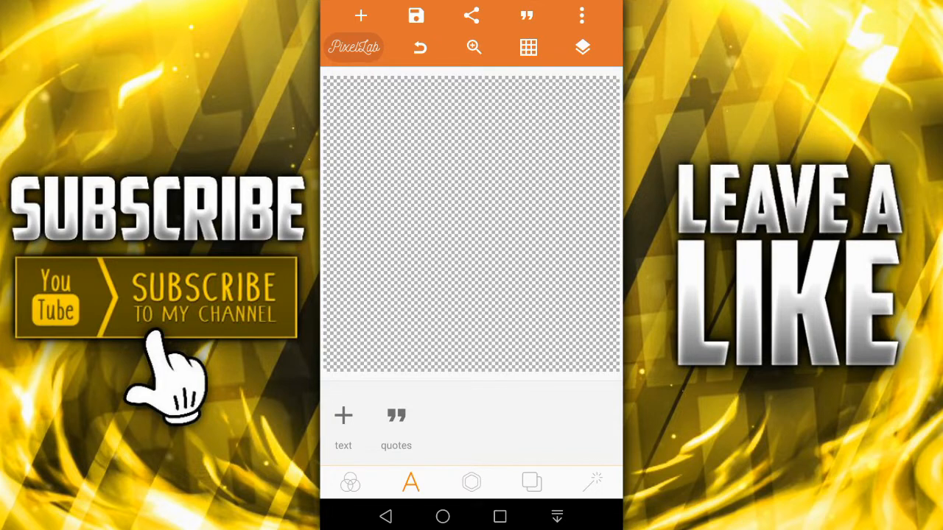
- Add a new text object and browse the imported My Fonts list for a font
{"action": "left_click", "coordinate": [360, 15]}
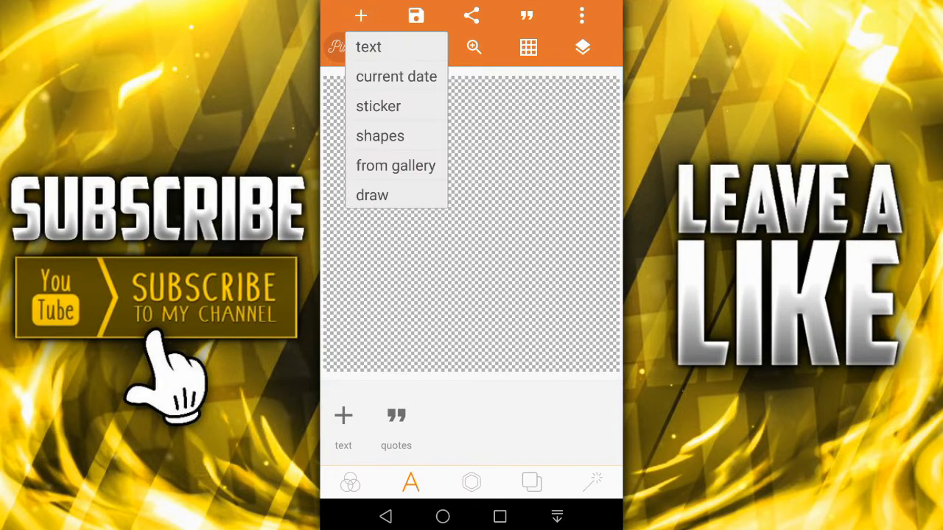
{"action": "left_click", "coordinate": [368, 47]}
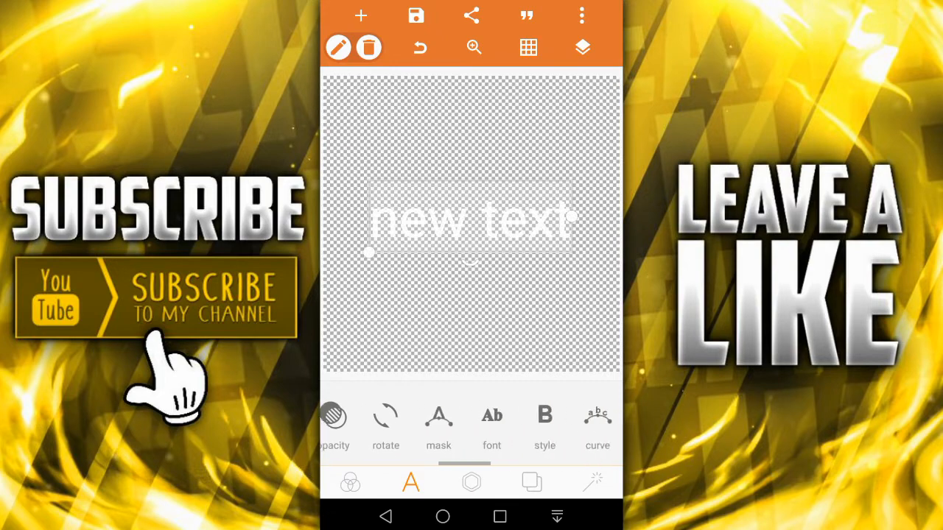
{"action": "left_click", "coordinate": [491, 423]}
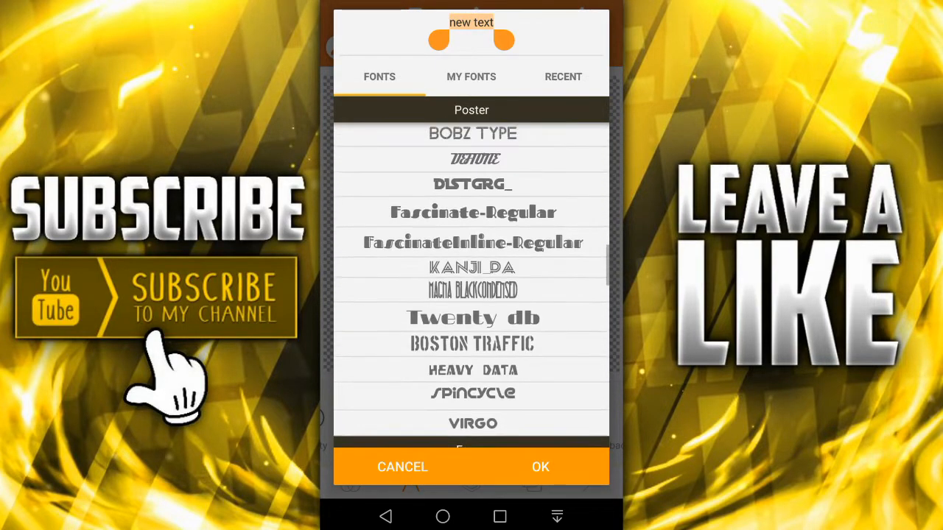
{"action": "left_click", "coordinate": [470, 77]}
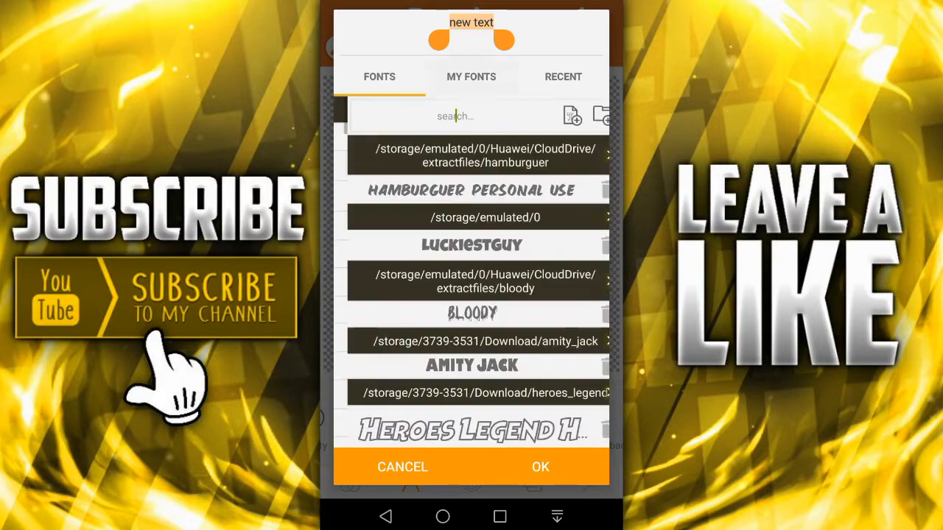
{"action": "left_click", "coordinate": [470, 77]}
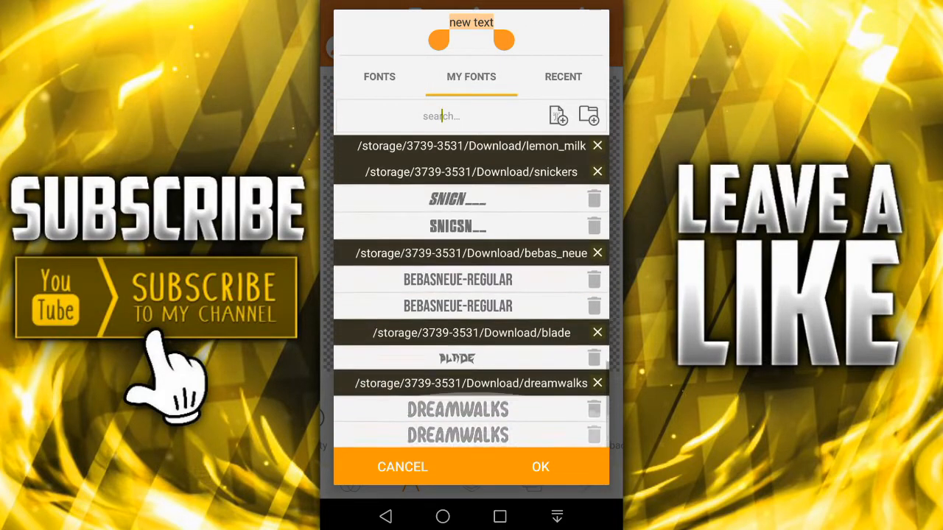
{"action": "scroll", "scroll_direction": "down", "scroll_amount": 3}
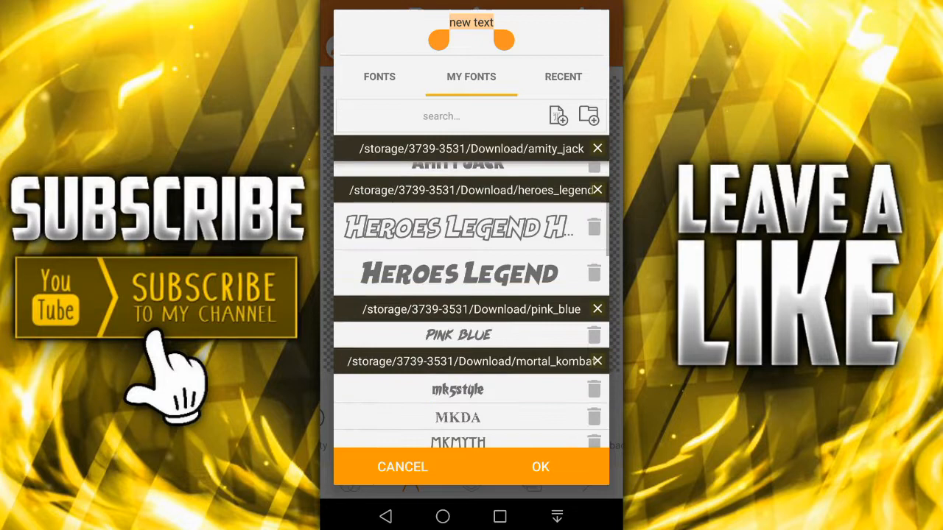
{"action": "scroll", "scroll_direction": "down", "scroll_amount": 3}
{"action": "type", "text": "Your"}
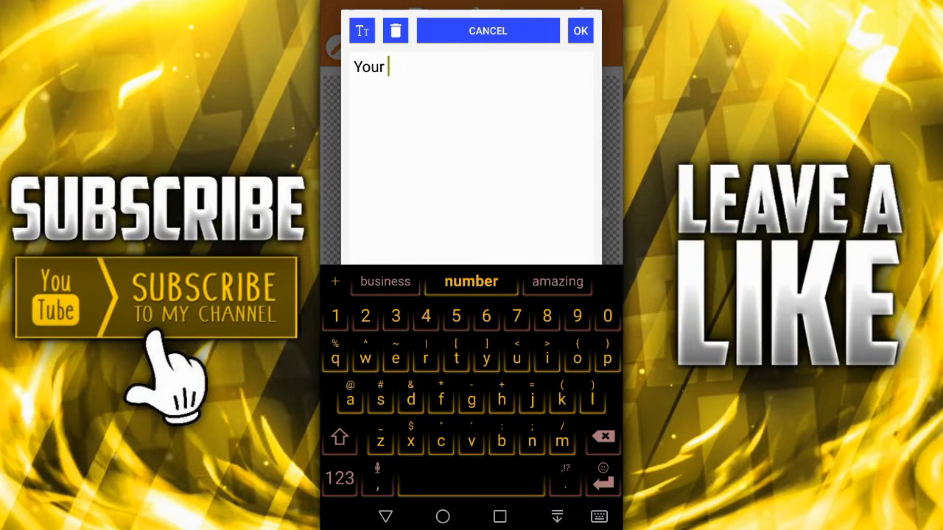
- Finish and confirm the text edit so the canvas reads YOUR in bold white
{"action": "left_click", "coordinate": [580, 31]}
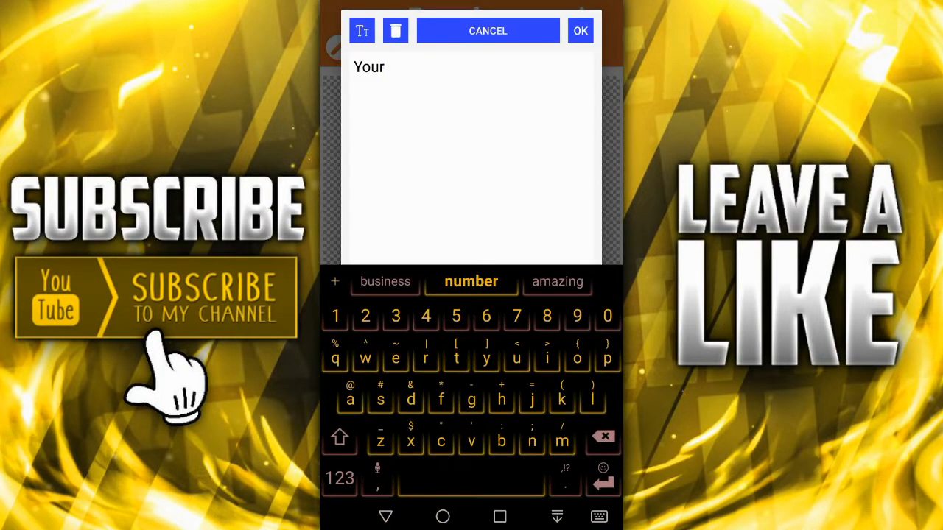
{"action": "left_click", "coordinate": [580, 30]}
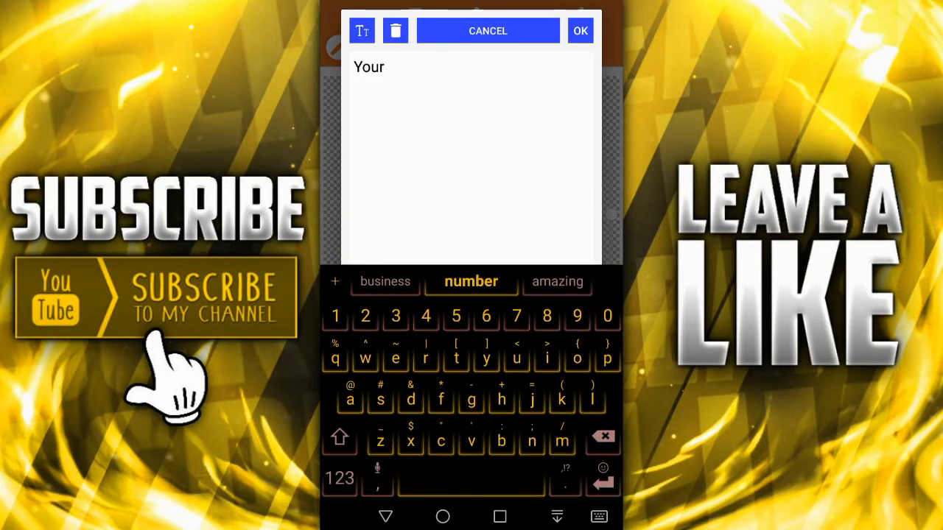
{"action": "left_click", "coordinate": [339, 436]}
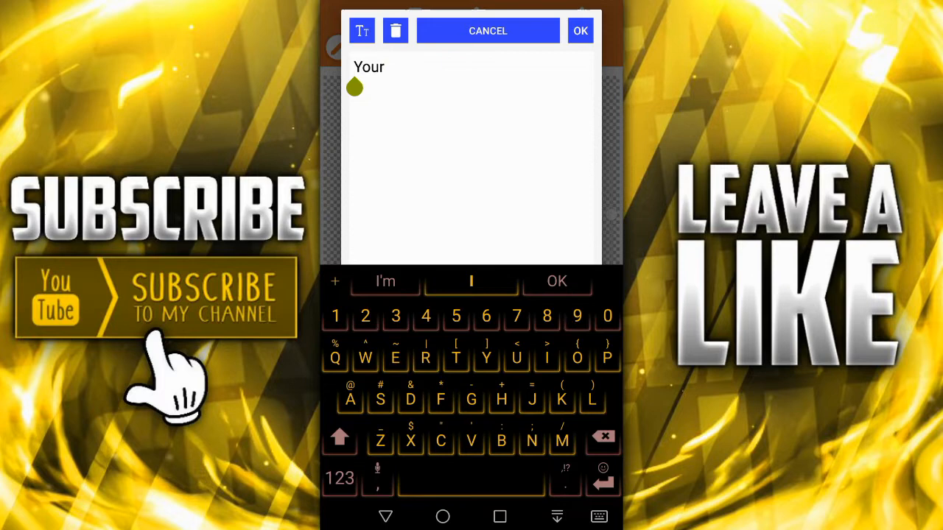
{"action": "left_click", "coordinate": [580, 30]}
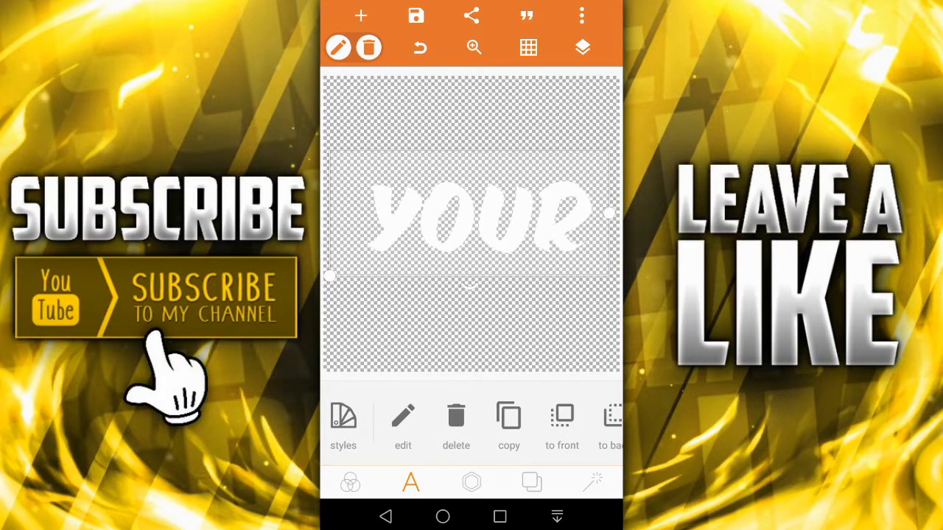
- Switch the export format from jpg to png to keep the transparent background
{"action": "left_click", "coordinate": [415, 15]}
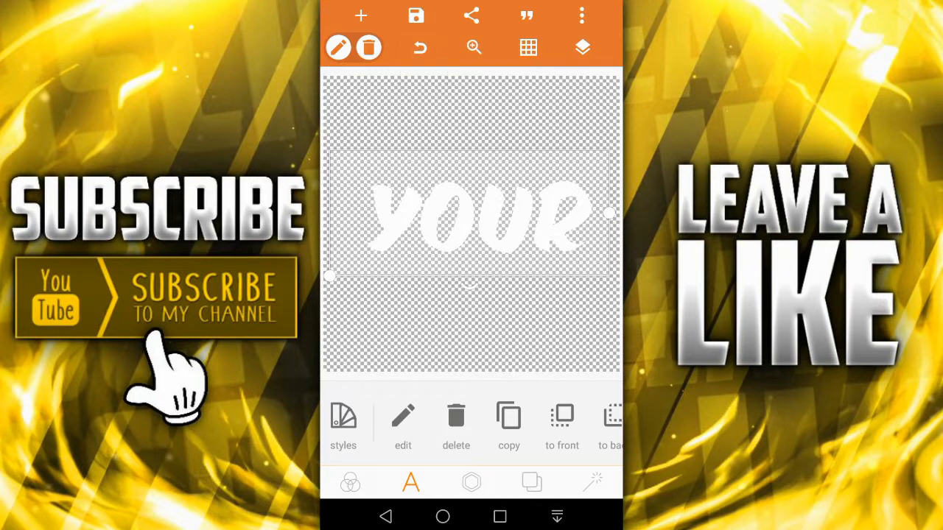
{"action": "left_click", "coordinate": [470, 15]}
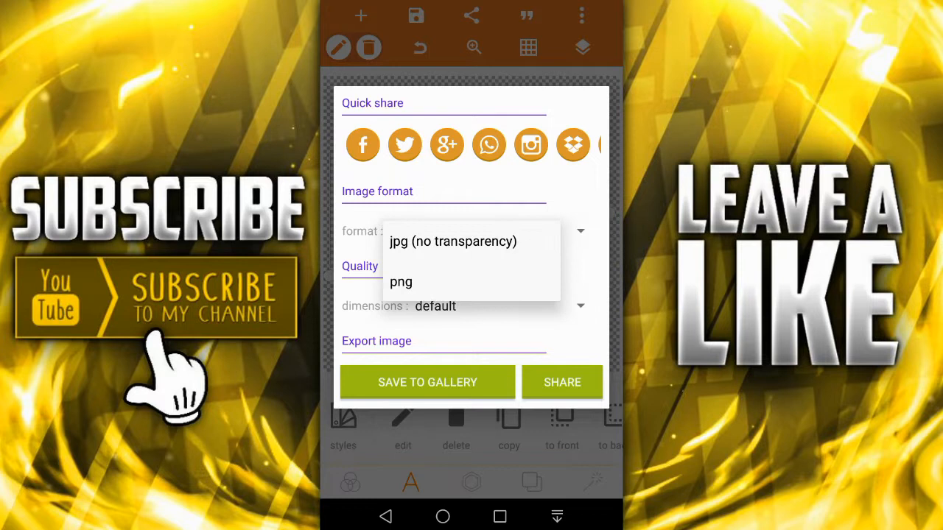
{"action": "left_click", "coordinate": [453, 240]}
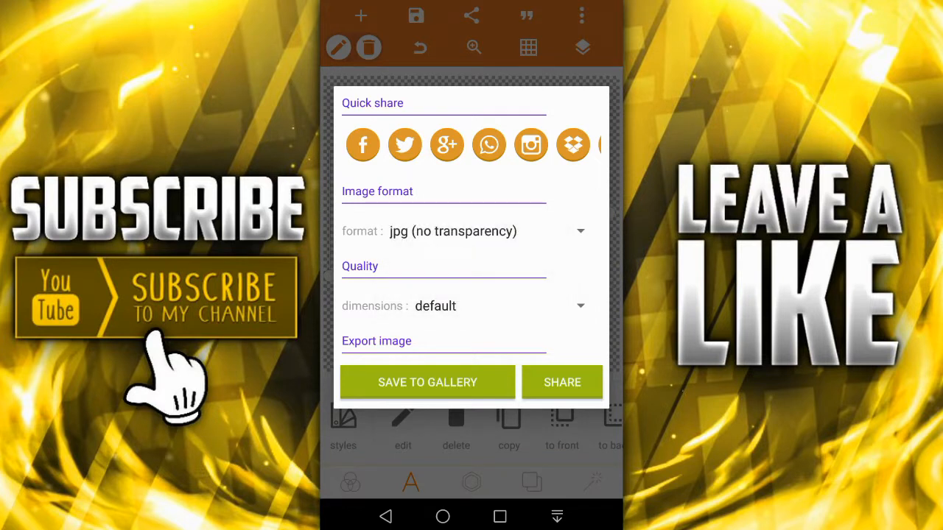
{"action": "left_click", "coordinate": [452, 231]}
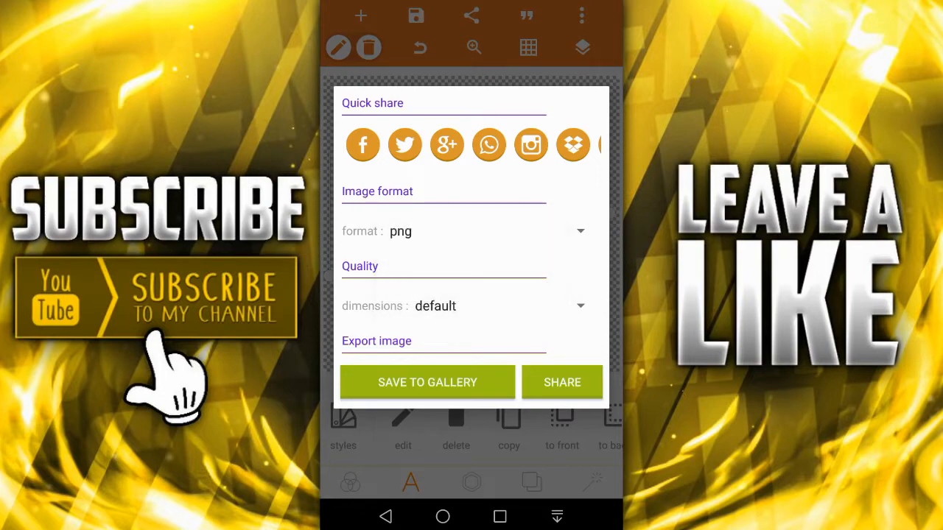
{"action": "left_click", "coordinate": [427, 382]}
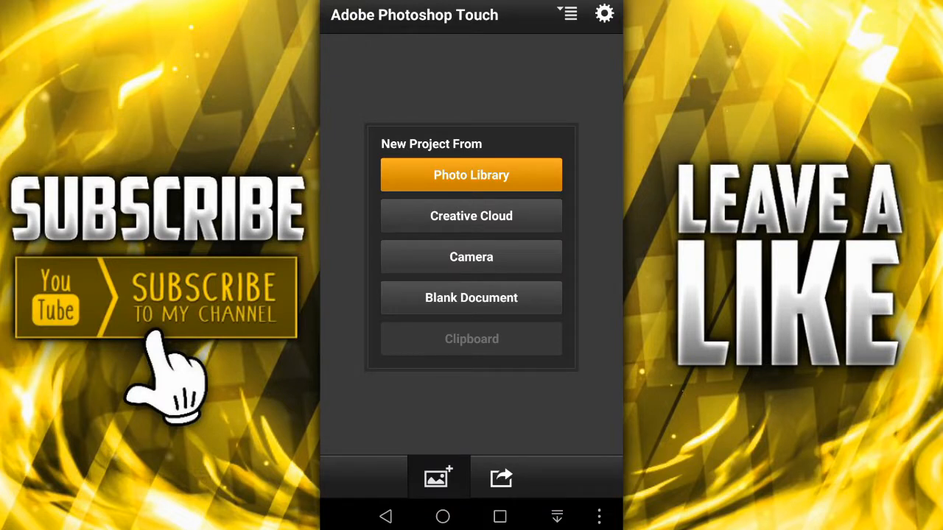
- Create a blank 1280 × 720 transparent document as a new project
{"action": "left_click", "coordinate": [470, 298]}
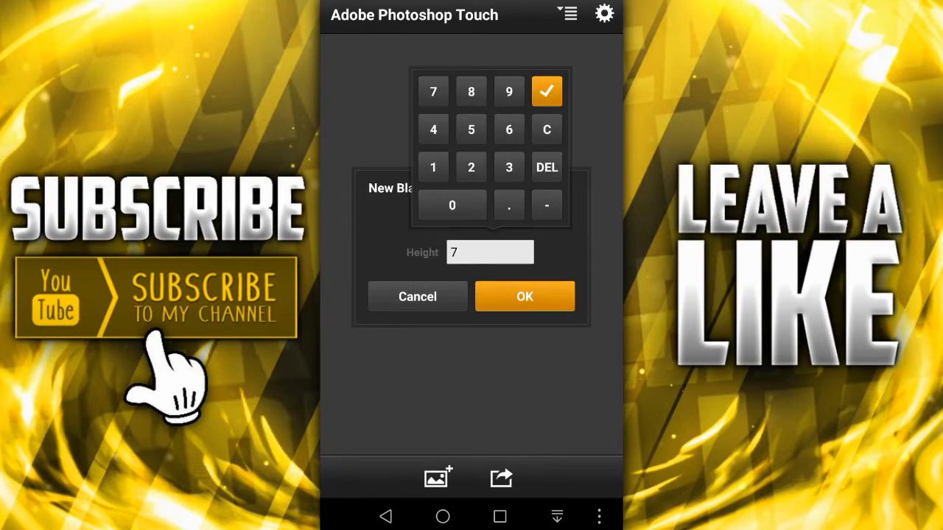
{"action": "left_click", "coordinate": [546, 91]}
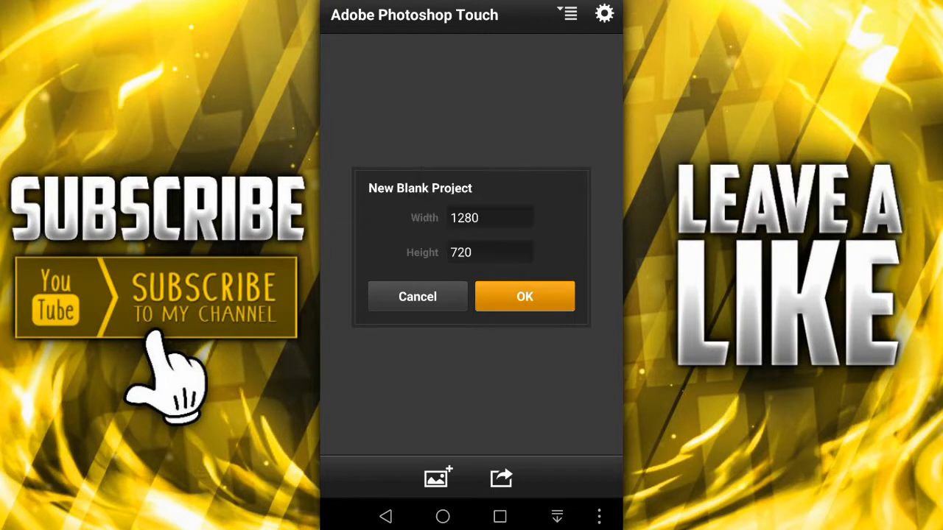
{"action": "left_click", "coordinate": [524, 296]}
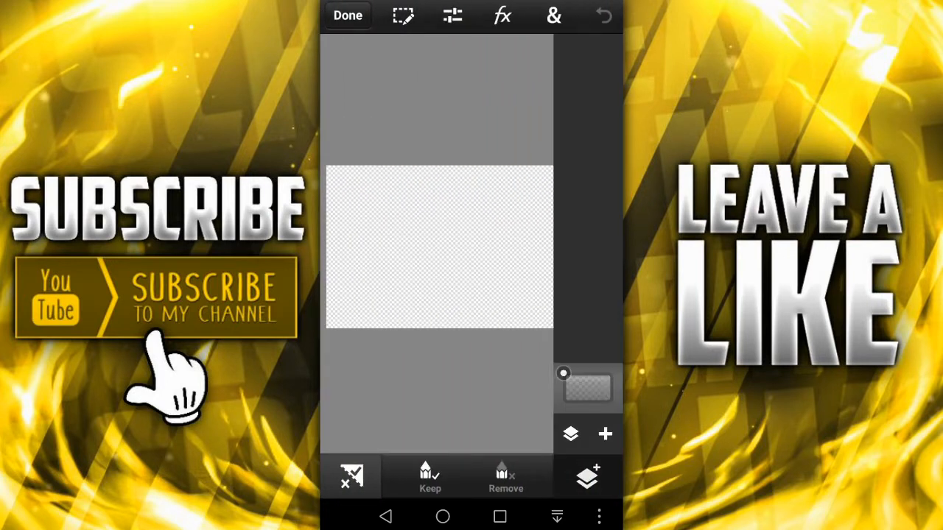
{"action": "left_click", "coordinate": [605, 434]}
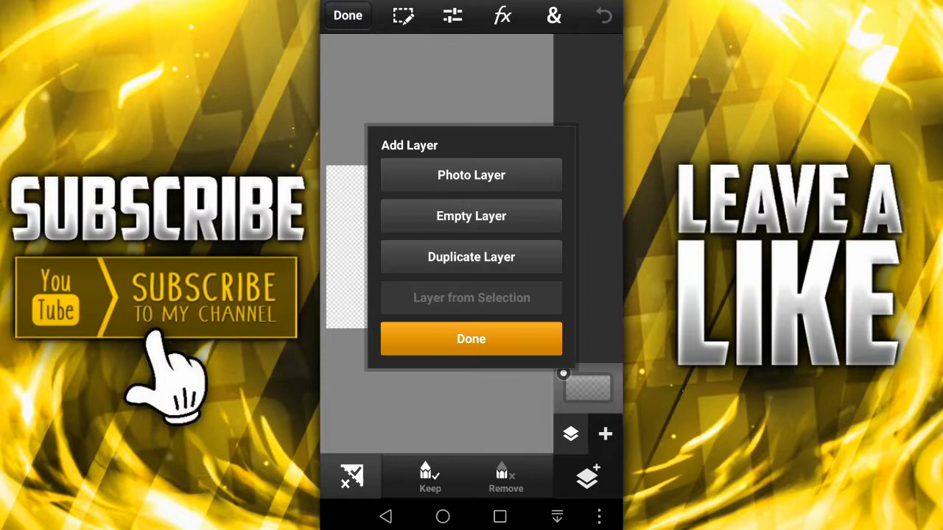
- Add a photo layer and browse the QuickPic gallery for the saved YOUR image
{"action": "left_click", "coordinate": [470, 174]}
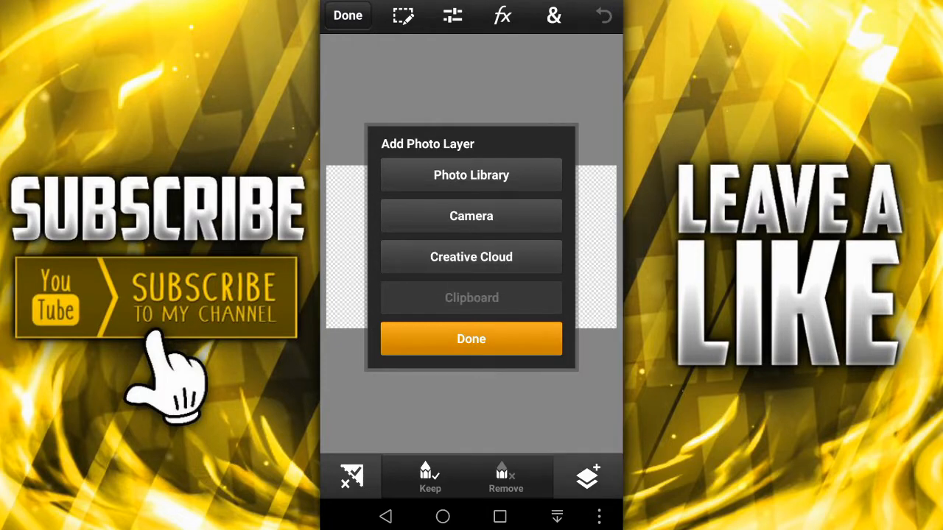
{"action": "left_click", "coordinate": [471, 174]}
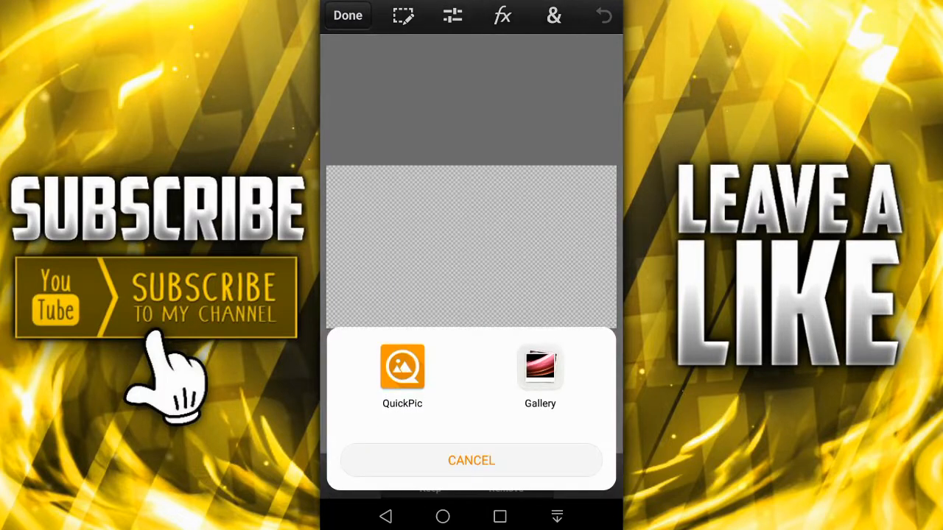
{"action": "left_click", "coordinate": [402, 367]}
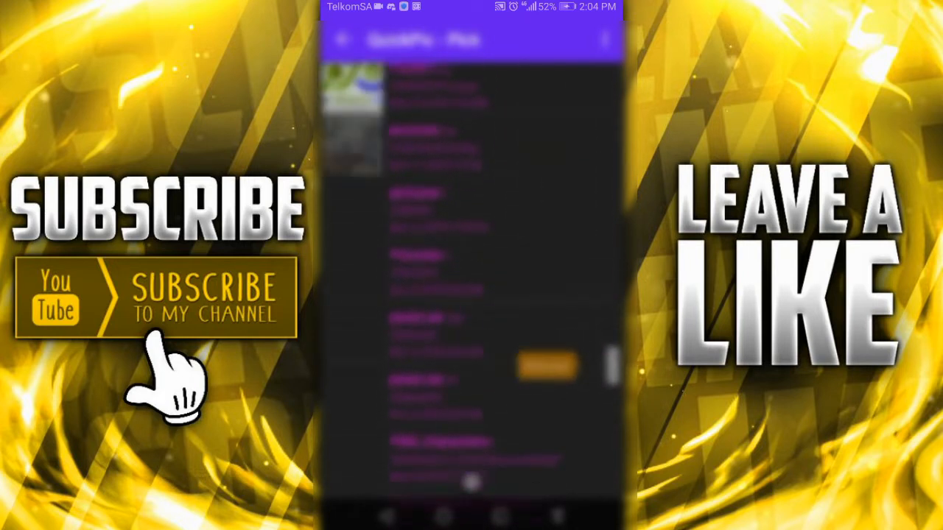
{"action": "scroll", "scroll_direction": "down", "scroll_amount": 3}
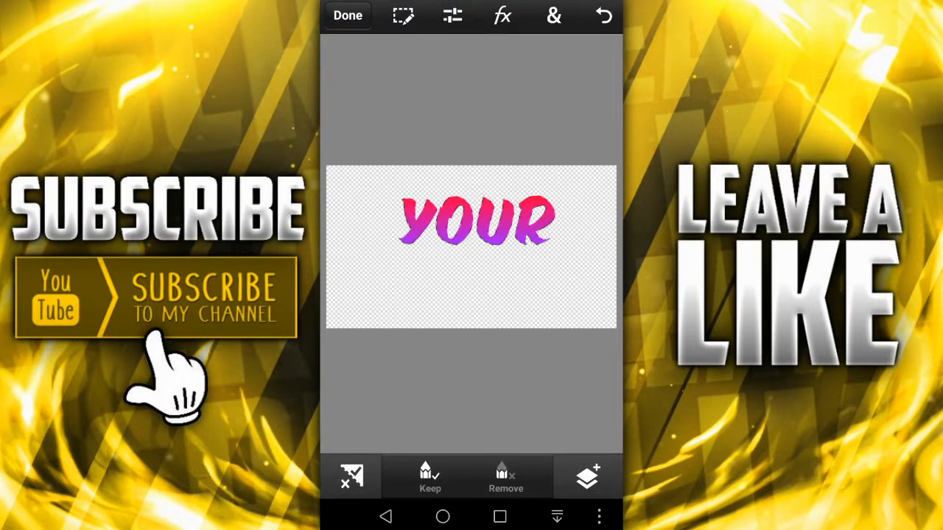
- Select the YOUR text pixels and reach the Basic fx effects list
{"action": "left_click", "coordinate": [403, 15]}
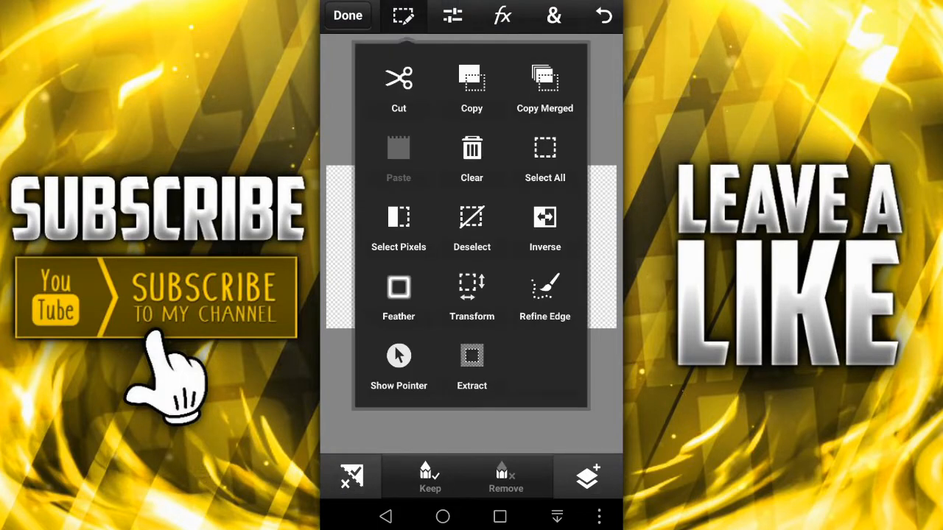
{"action": "left_click", "coordinate": [553, 15]}
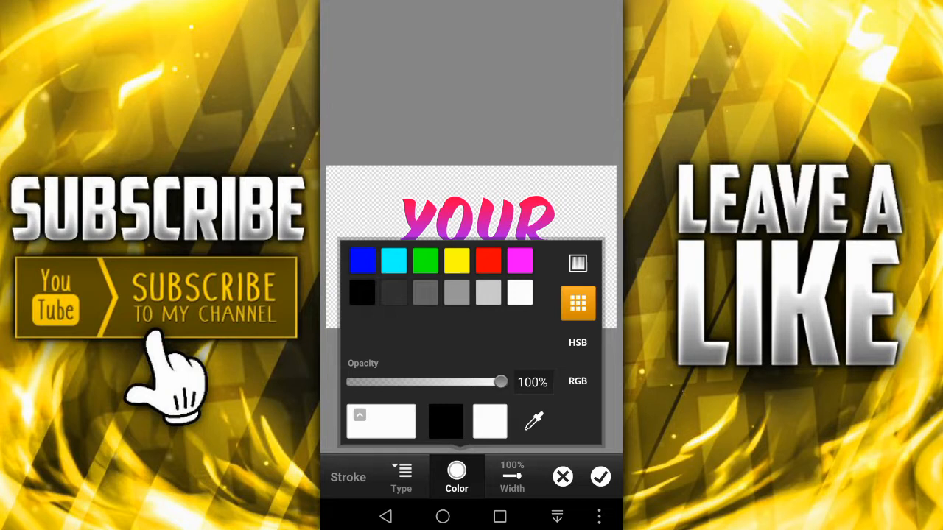
{"action": "left_click", "coordinate": [578, 264]}
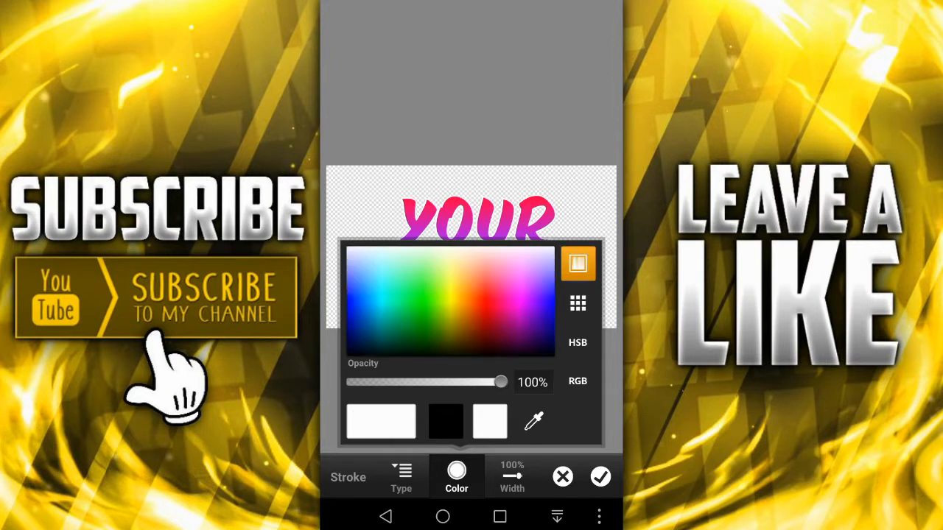
{"action": "left_click", "coordinate": [401, 228]}
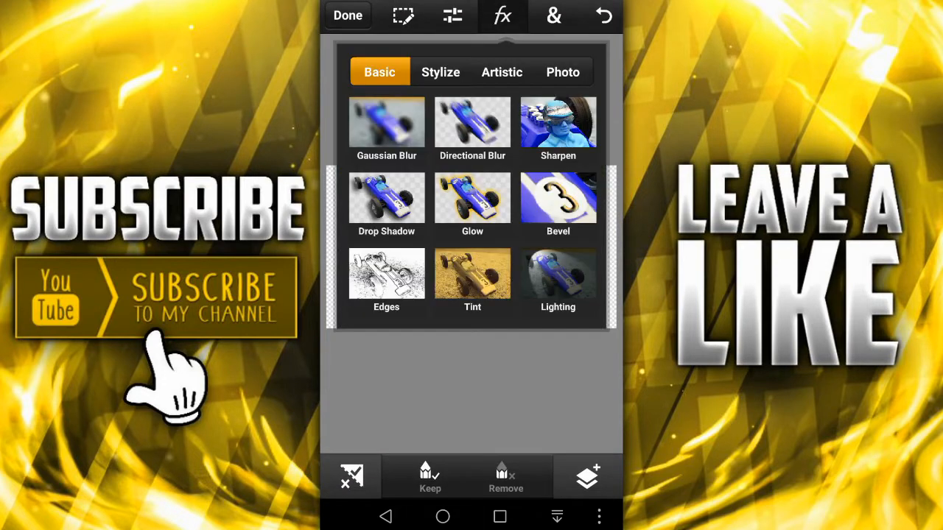
- Apply a drop shadow with the default angle, blur and distance to YOUR
{"action": "left_click", "coordinate": [386, 199]}
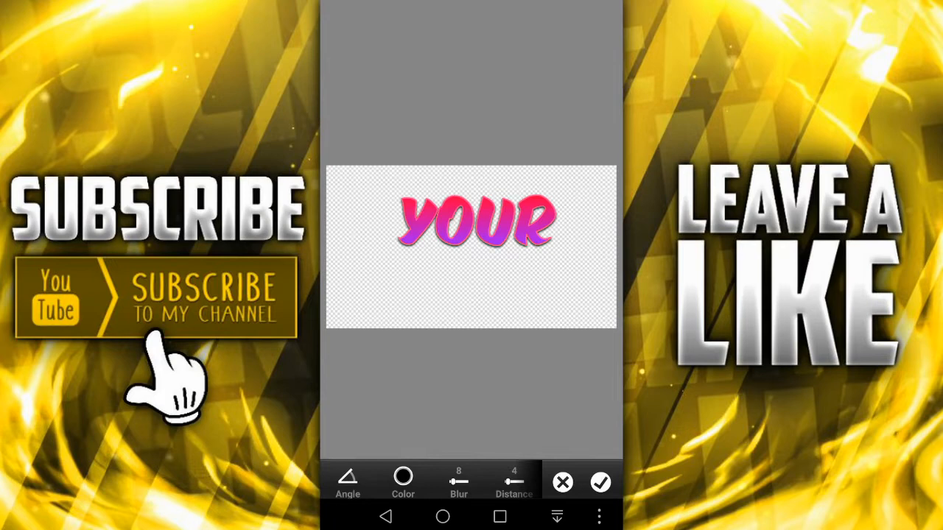
{"action": "left_click", "coordinate": [502, 15]}
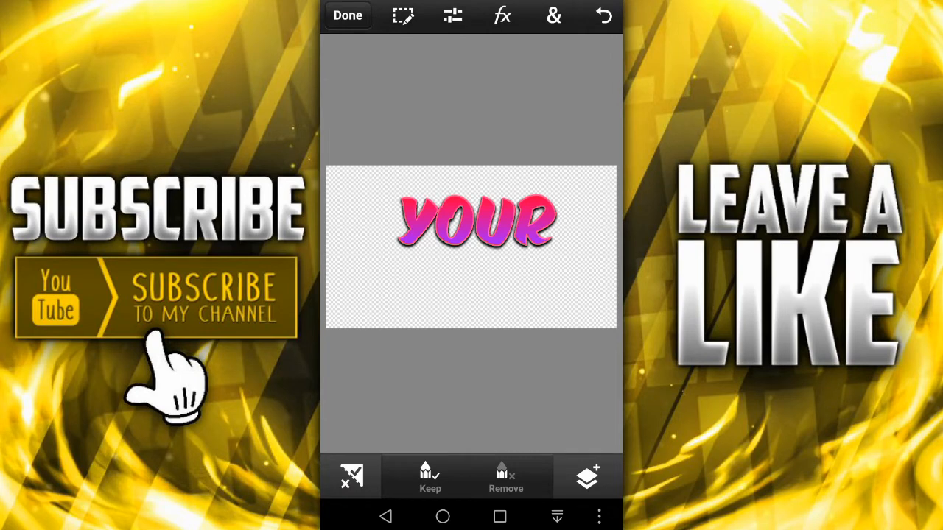
{"action": "left_click", "coordinate": [587, 476]}
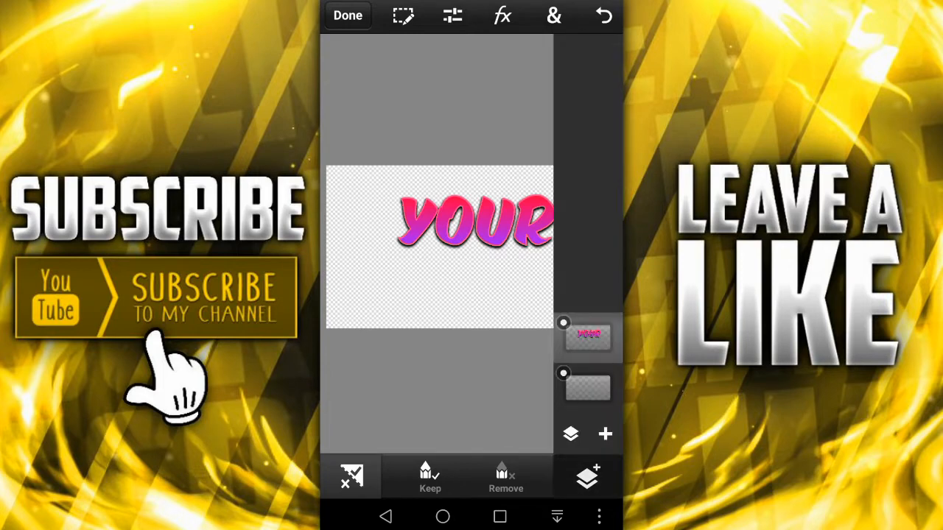
- Duplicate the YOUR layer so two shadowed copies sit above the blank layer
{"action": "left_click", "coordinate": [605, 434]}
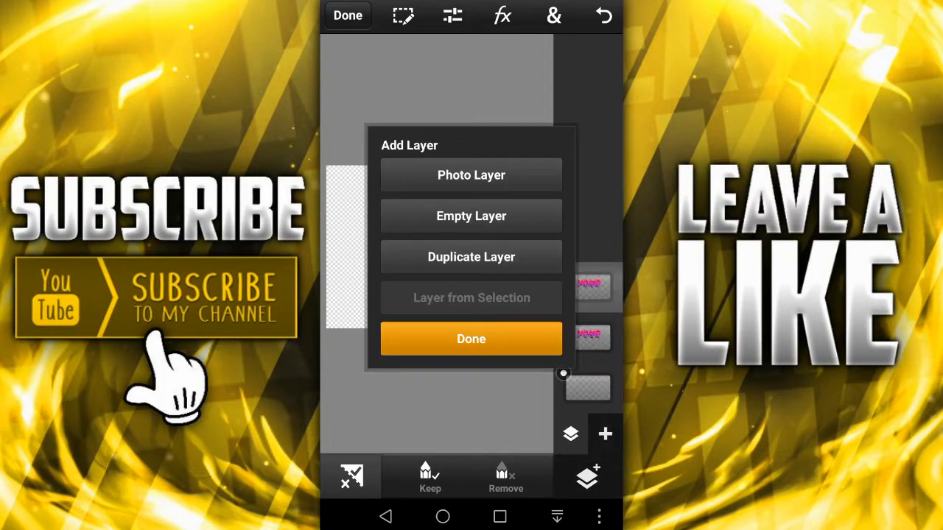
{"action": "left_click", "coordinate": [471, 339]}
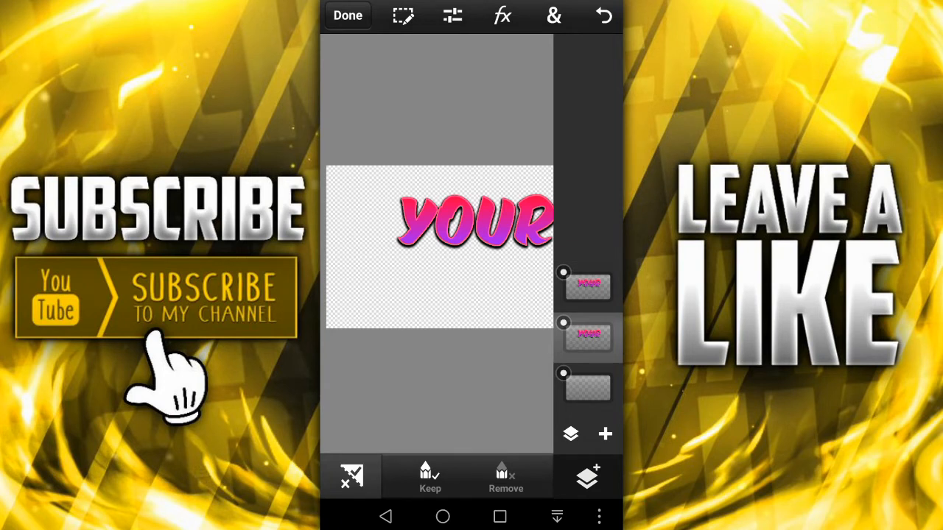
{"action": "left_click", "coordinate": [553, 15]}
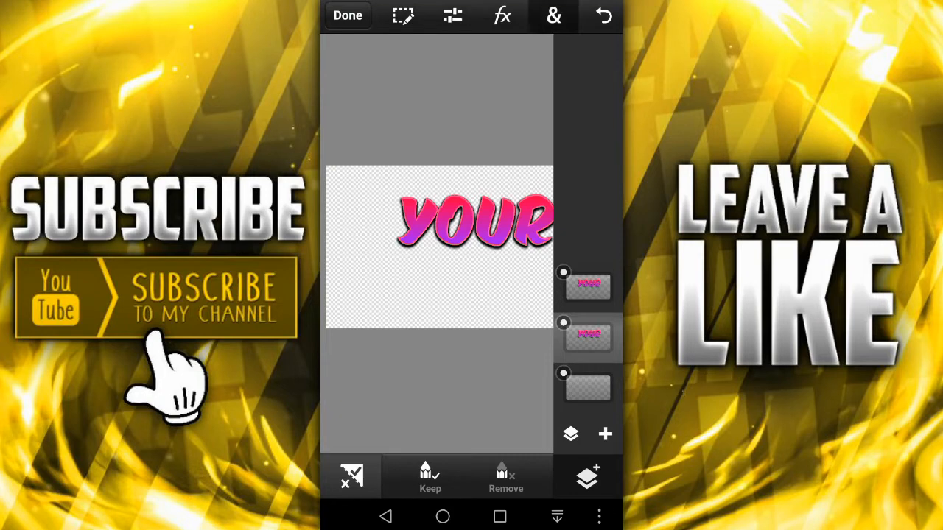
- Give the YOUR text a black 4 px stroke via Fill & Stroke and confirm it
{"action": "left_click", "coordinate": [553, 15]}
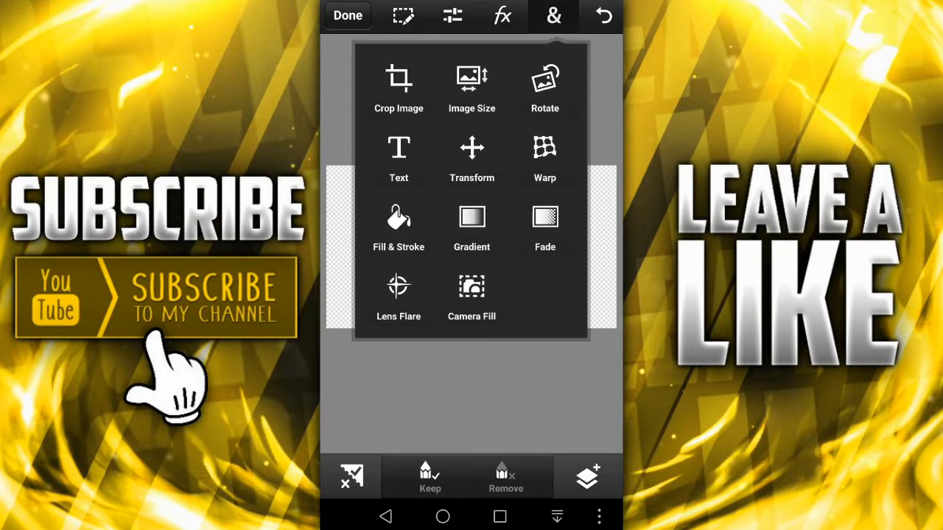
{"action": "left_click", "coordinate": [398, 229]}
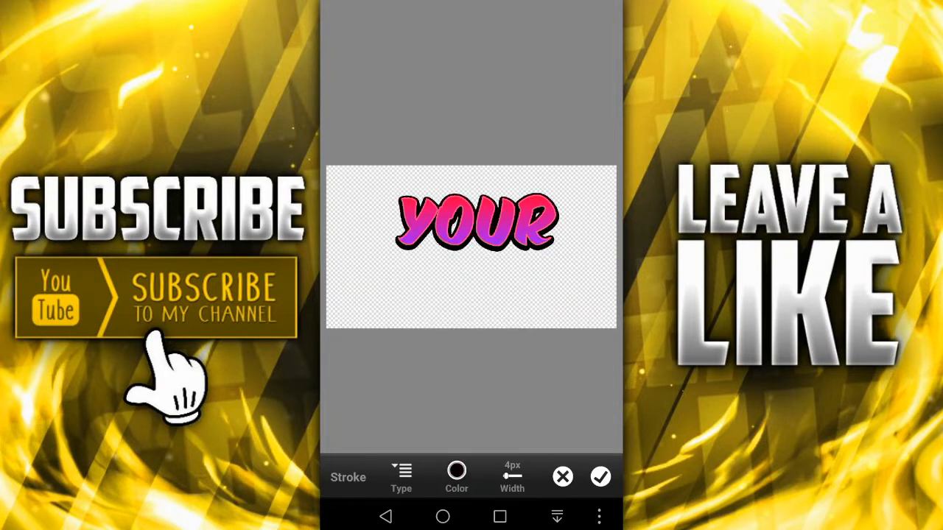
{"action": "left_click", "coordinate": [600, 476]}
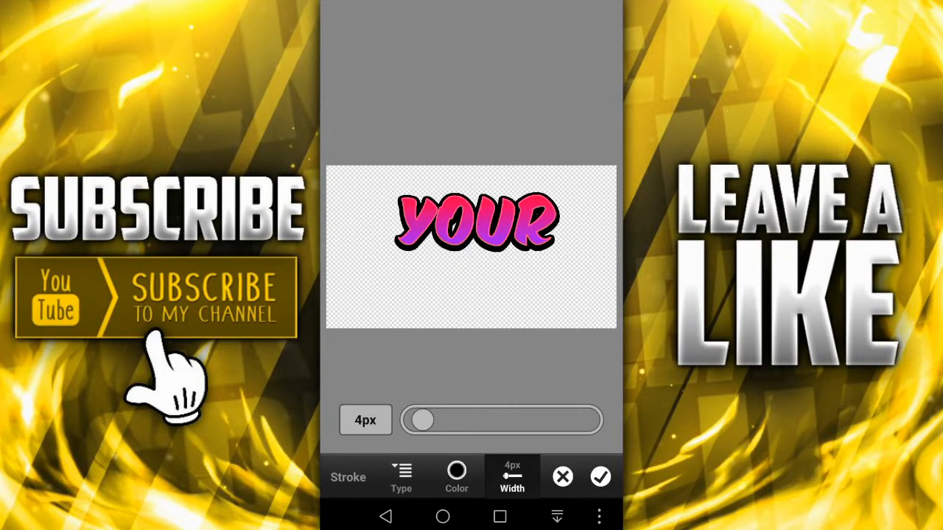
{"action": "left_click", "coordinate": [600, 476]}
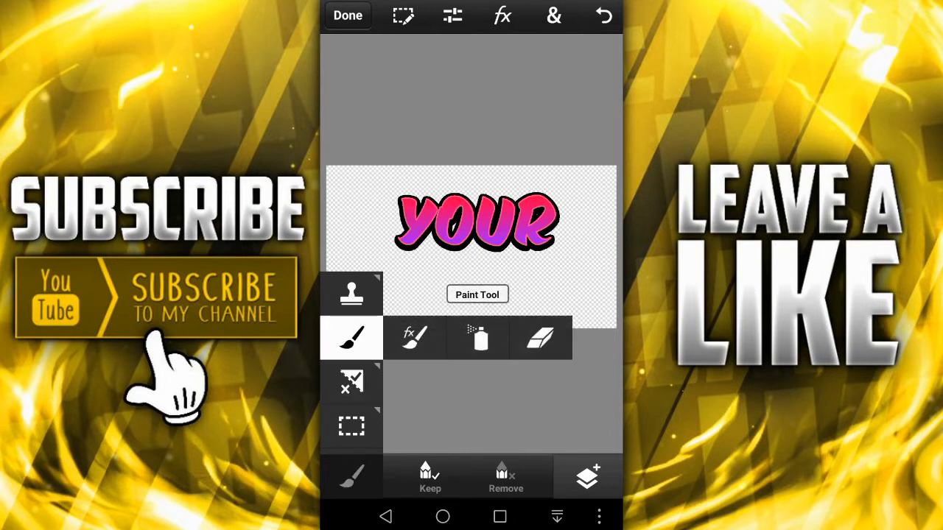
- Merge the top YOUR layer down onto the one below via the layers panel
{"action": "left_click", "coordinate": [352, 338]}
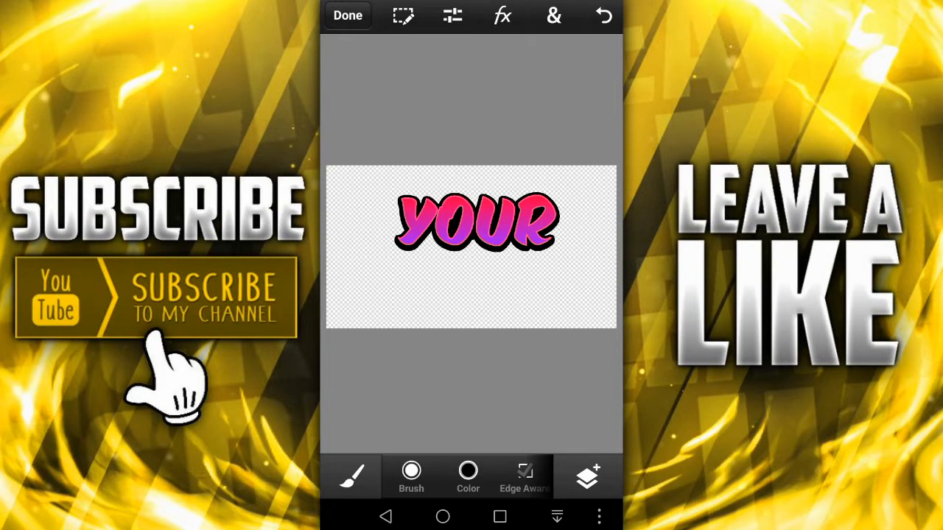
{"action": "left_click", "coordinate": [587, 477]}
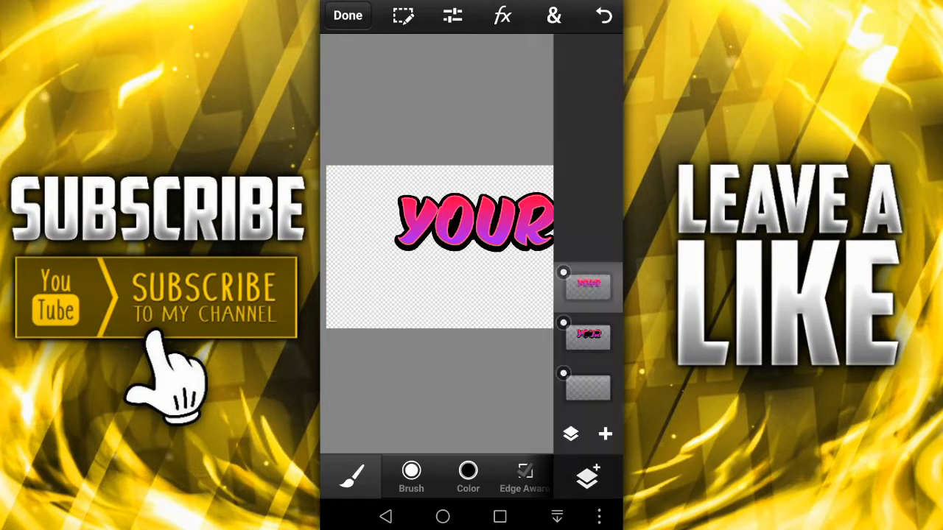
{"action": "left_click", "coordinate": [571, 433]}
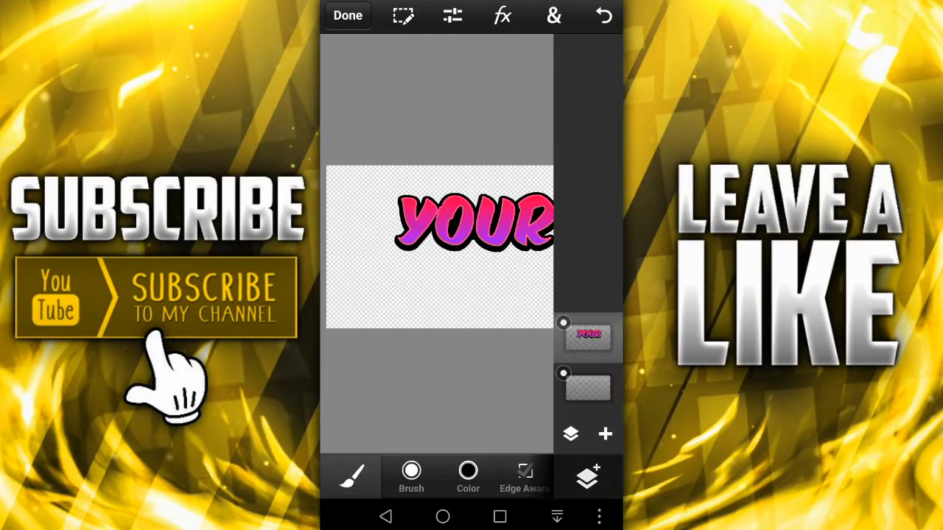
- Apply a black Fill & Stroke outline of width 3 px to the merged YOUR text
{"action": "left_click", "coordinate": [553, 16]}
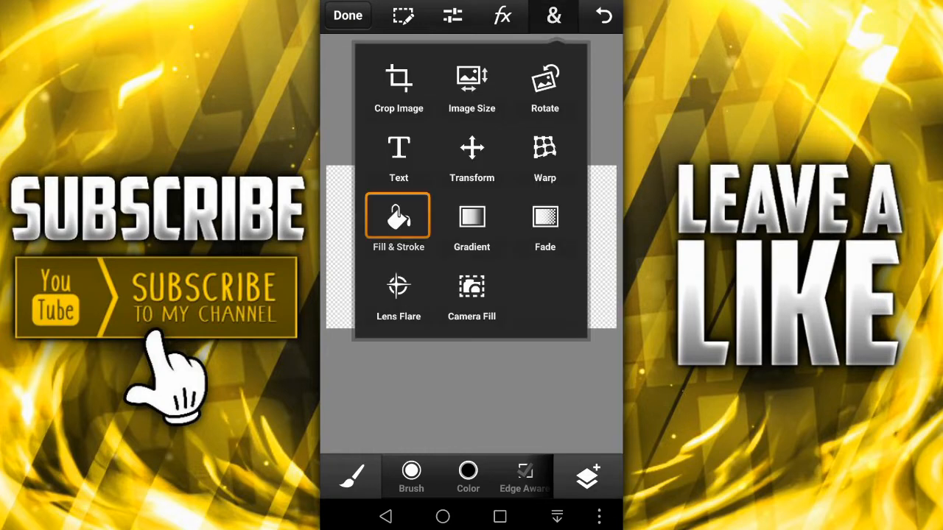
{"action": "left_click", "coordinate": [398, 224]}
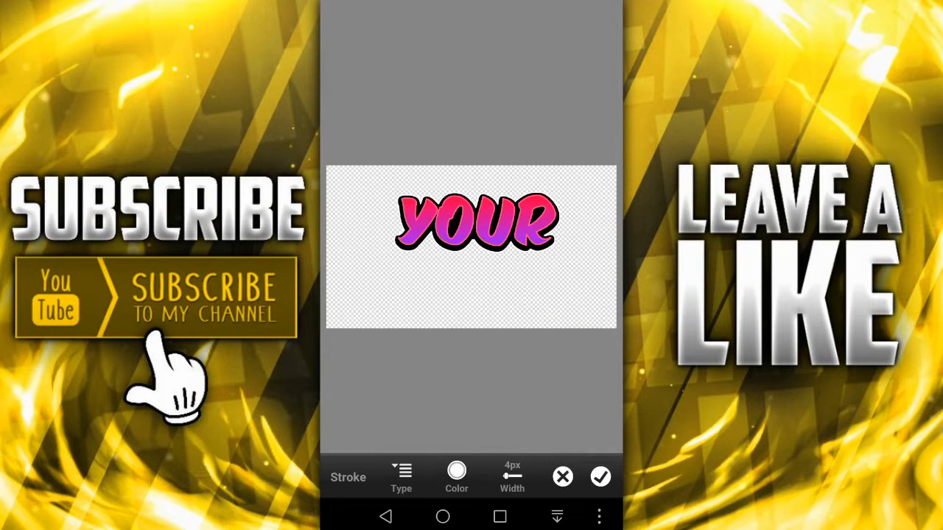
{"action": "left_click", "coordinate": [512, 477]}
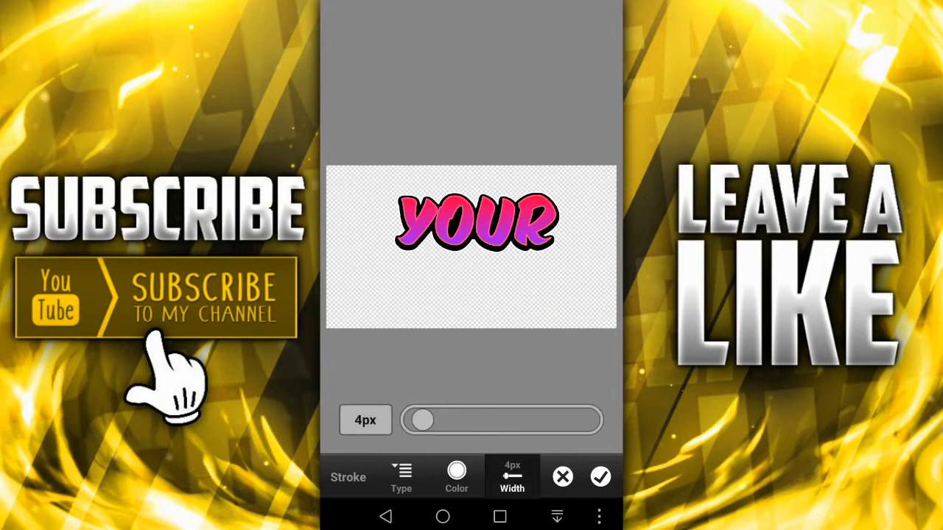
{"action": "left_click", "coordinate": [366, 420]}
{"action": "type", "text": "2"}
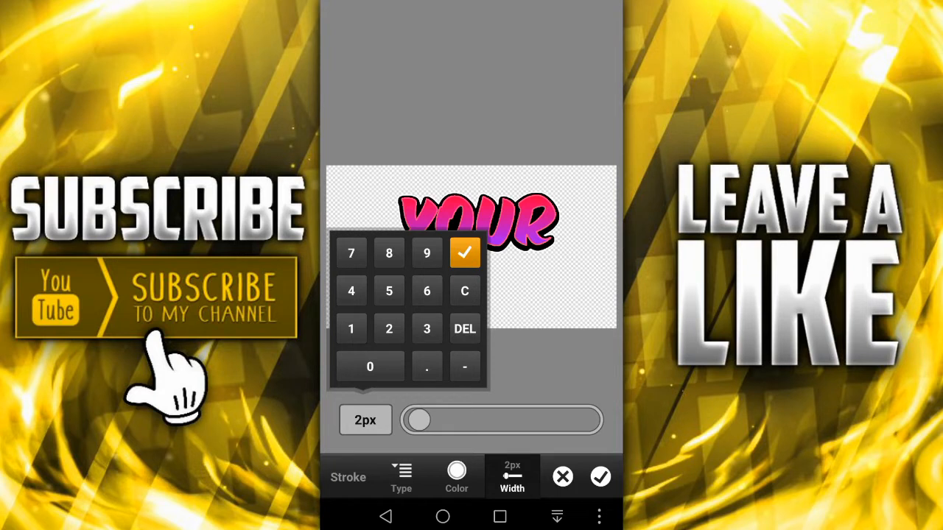
{"action": "left_click_drag", "start_coordinate": [418, 419], "coordinate": [455, 419]}
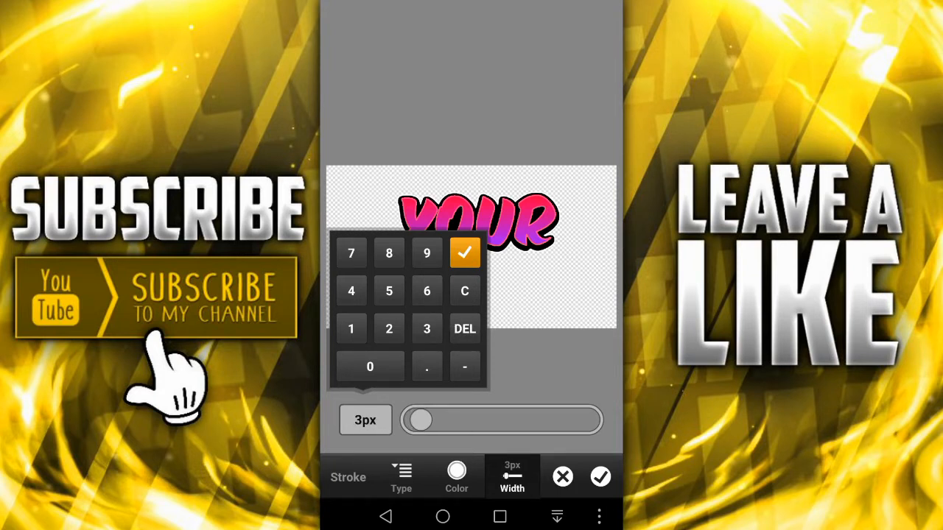
{"action": "left_click", "coordinate": [464, 252]}
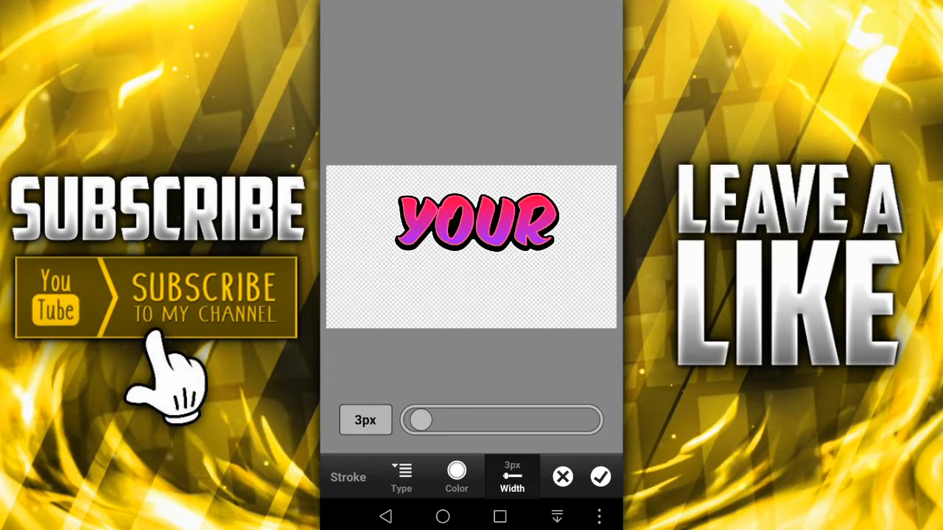
{"action": "left_click", "coordinate": [600, 477]}
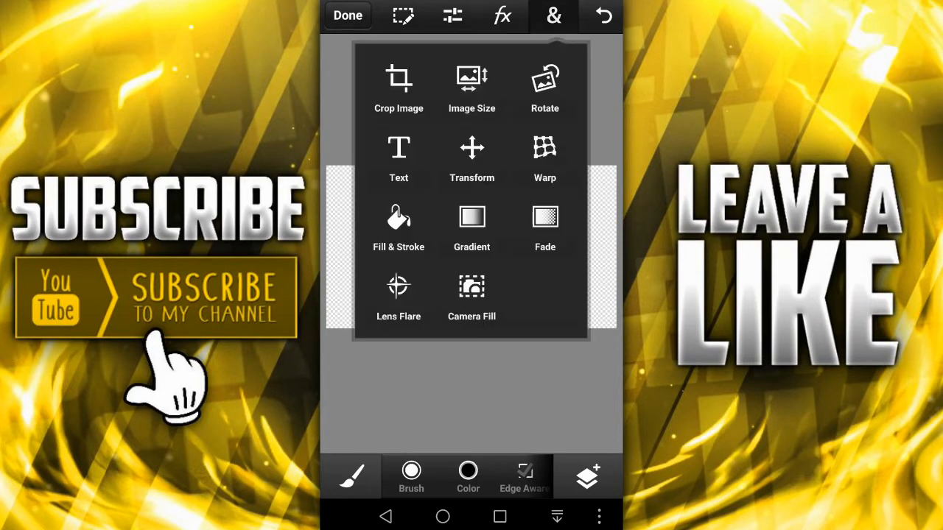
- Move the YOUR layer upward with Transform and confirm its new position
{"action": "left_click", "coordinate": [472, 160]}
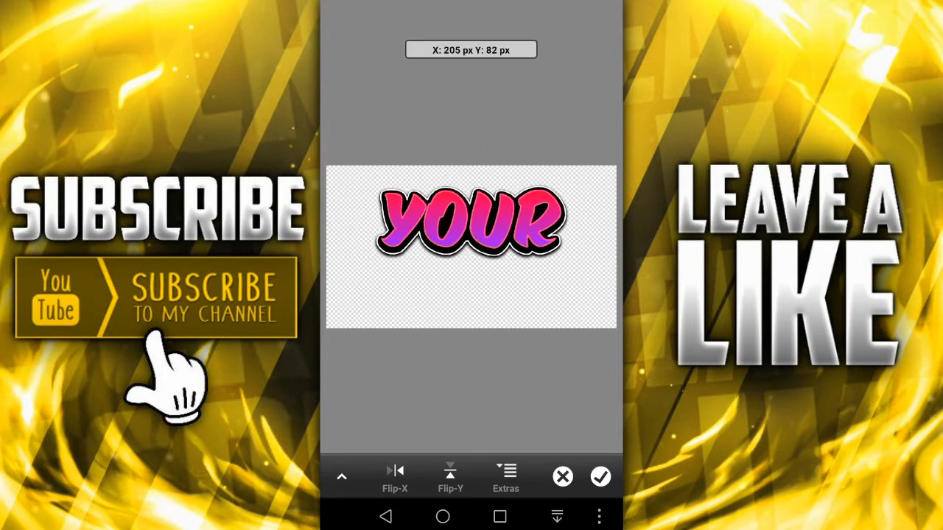
{"action": "left_click", "coordinate": [470, 219]}
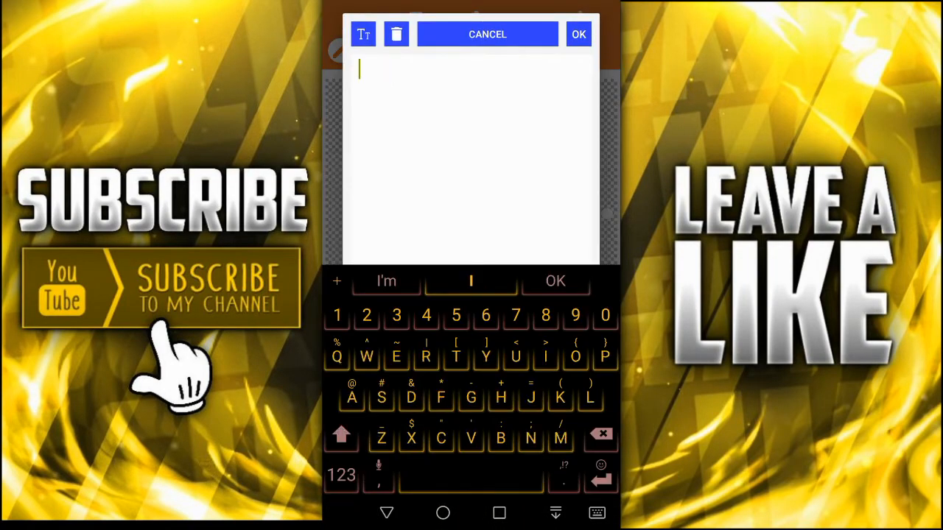
- Confirm THUMBNAIL text, give it a brush-style font from My Fonts and export it
{"action": "left_click", "coordinate": [578, 34]}
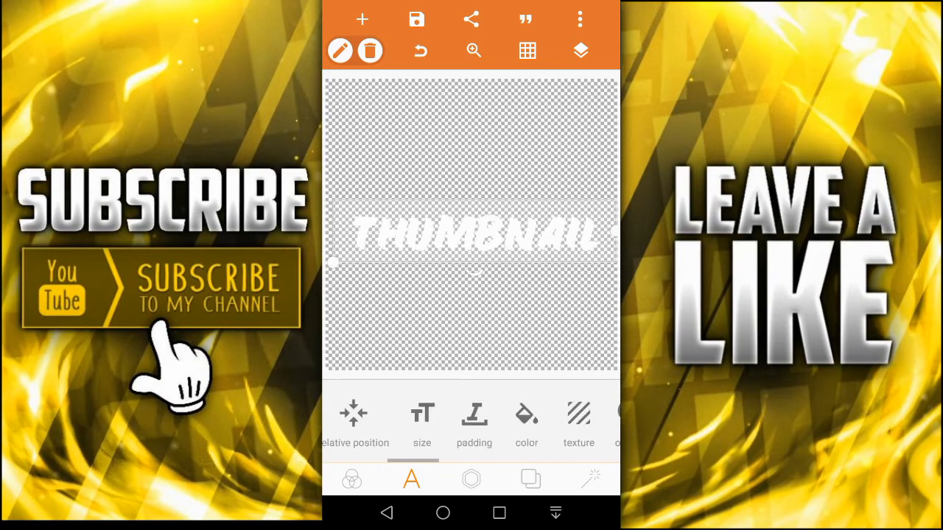
{"action": "left_click", "coordinate": [411, 479]}
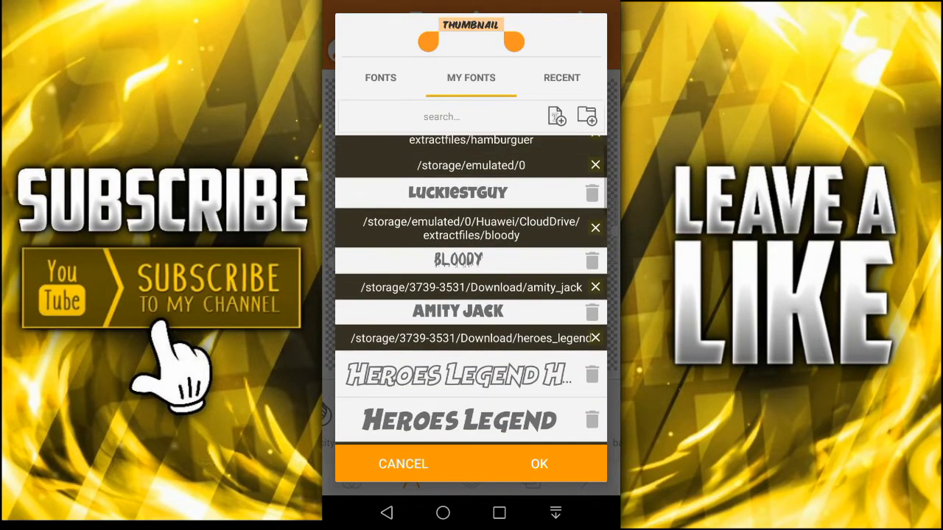
{"action": "left_click", "coordinate": [539, 464]}
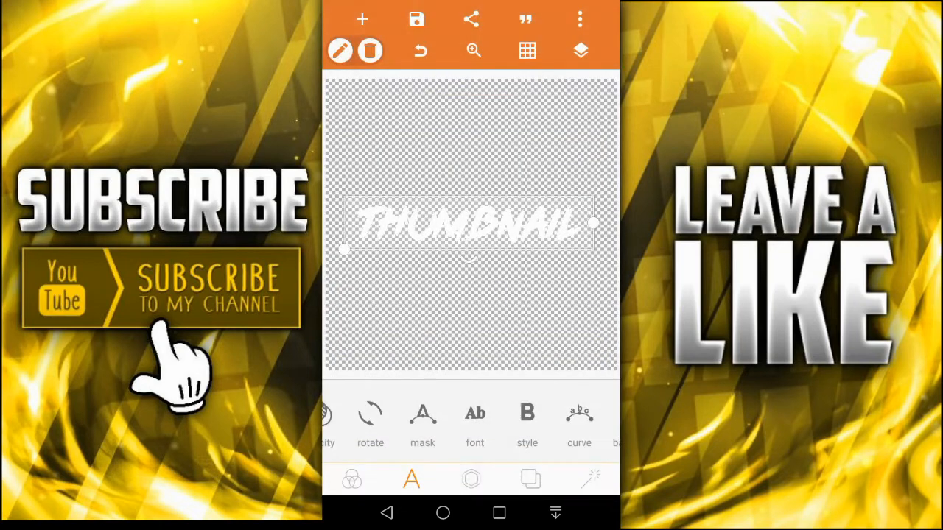
{"action": "left_click", "coordinate": [416, 19]}
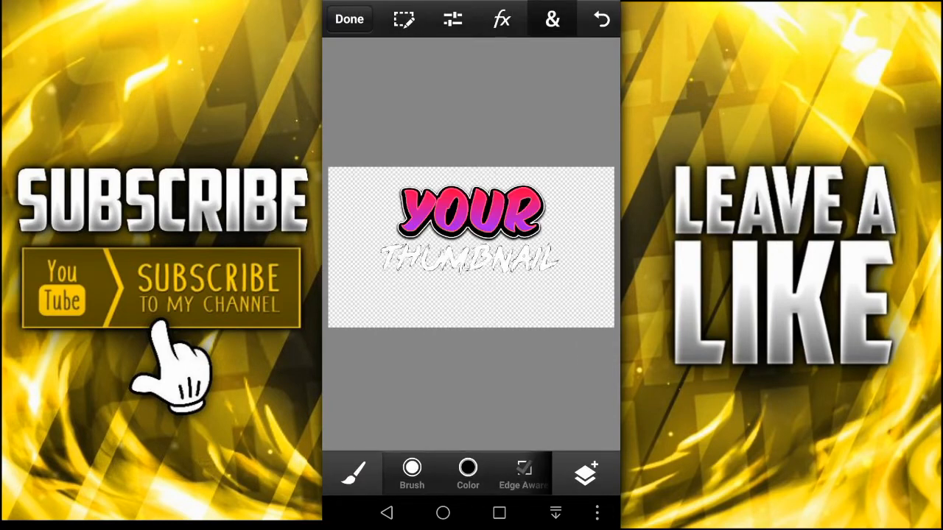
- Fill THUMBNAIL with a green-to-yellow gradient and add a black 4 px stroke
{"action": "left_click", "coordinate": [467, 474]}
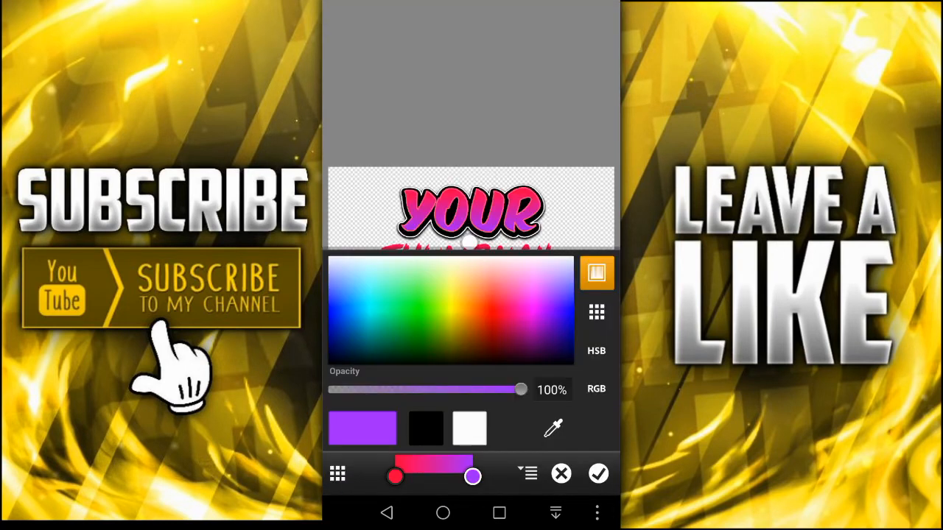
{"action": "left_click", "coordinate": [597, 312]}
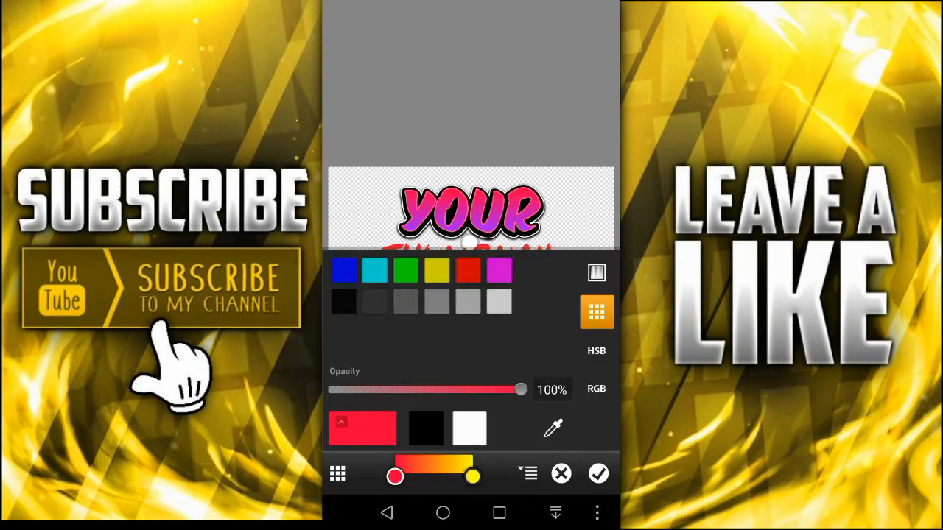
{"action": "left_click", "coordinate": [403, 19]}
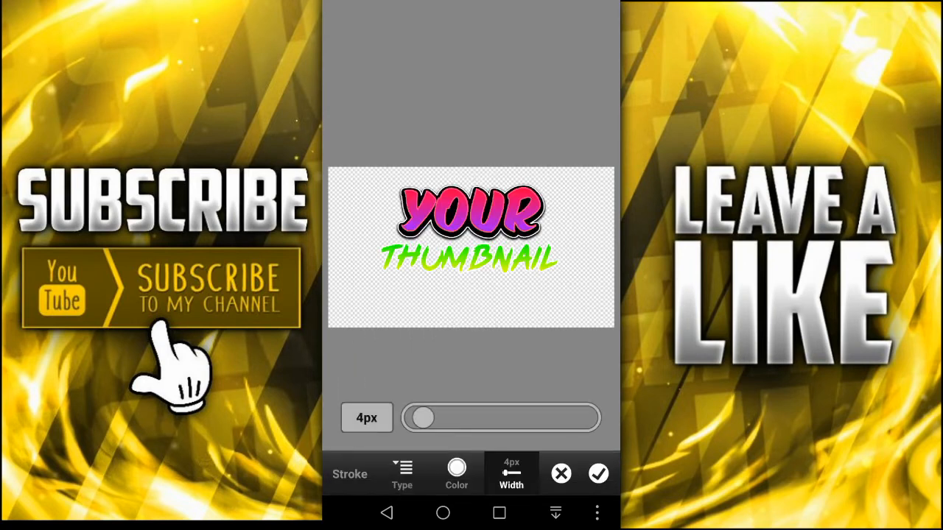
{"action": "left_click", "coordinate": [456, 473]}
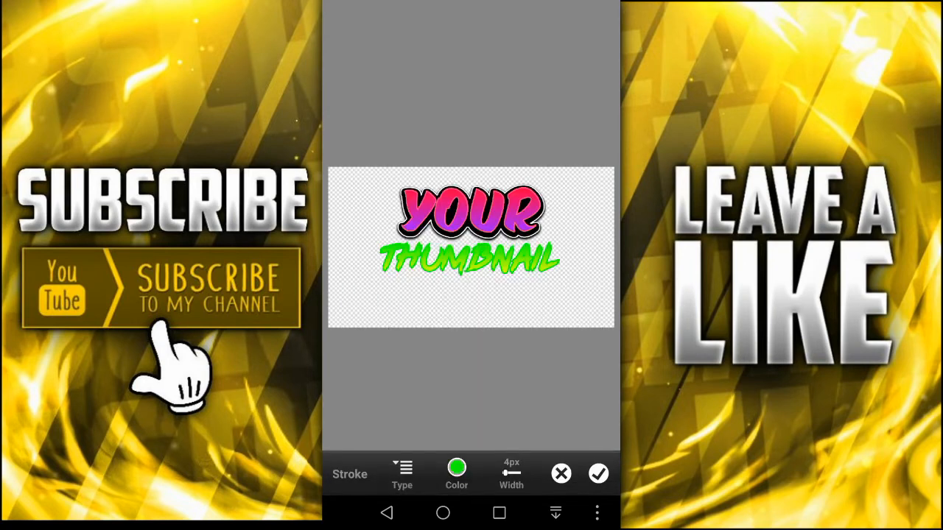
{"action": "left_click", "coordinate": [456, 472]}
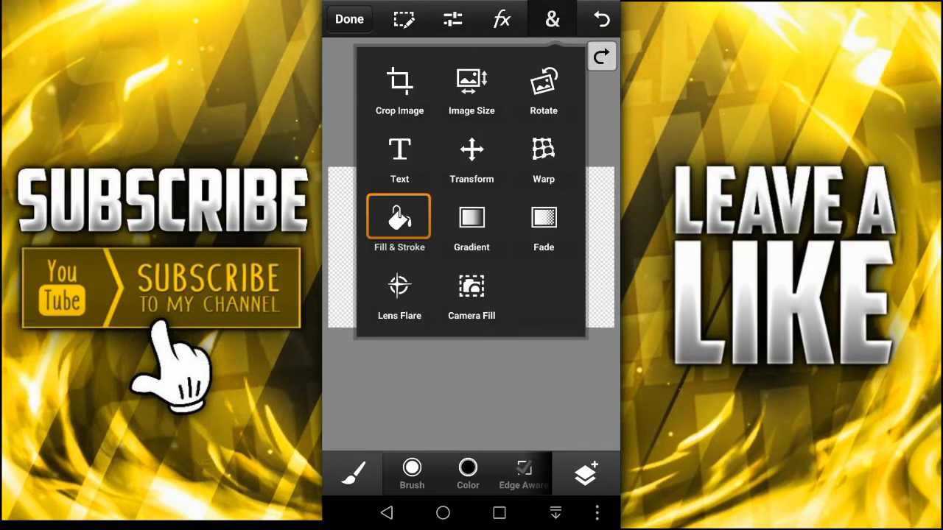
- Add a drop shadow effect to the THUMBNAIL lettering and confirm it
{"action": "left_click", "coordinate": [400, 224]}
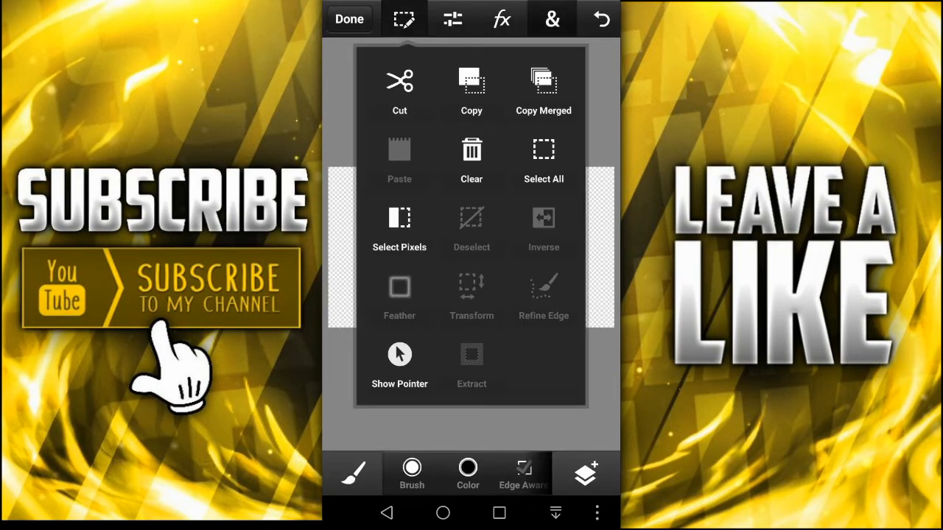
{"action": "left_click", "coordinate": [551, 18]}
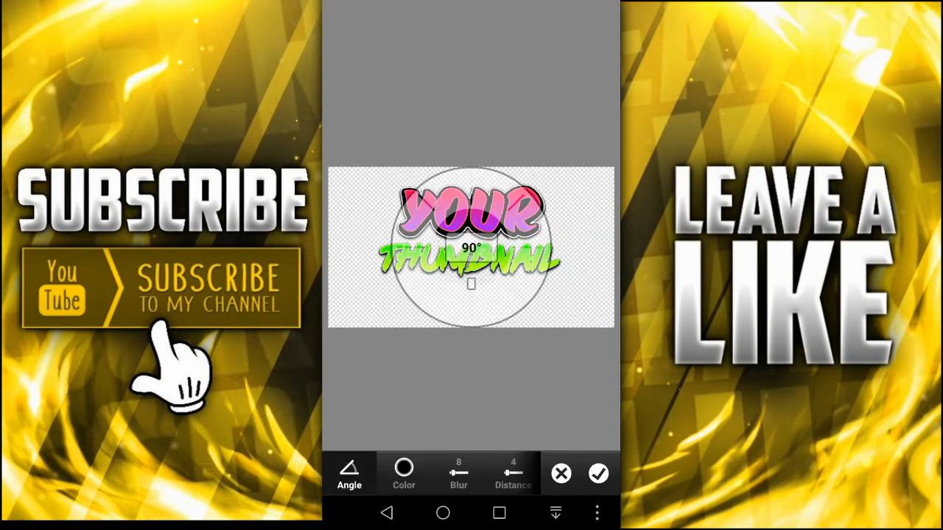
{"action": "left_click", "coordinate": [598, 473]}
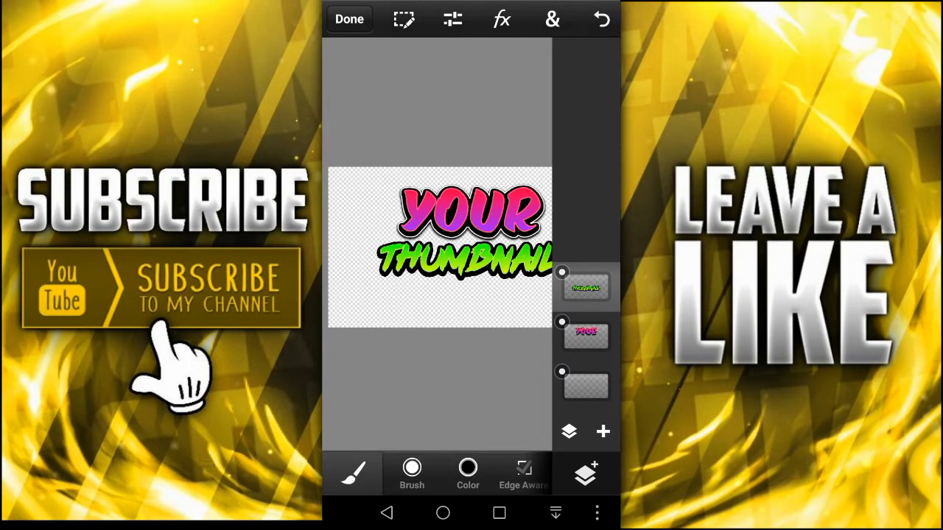
- Give the duplicated THUMBNAIL layer a white 4 px stroke and merge the layers
{"action": "left_click", "coordinate": [552, 18]}
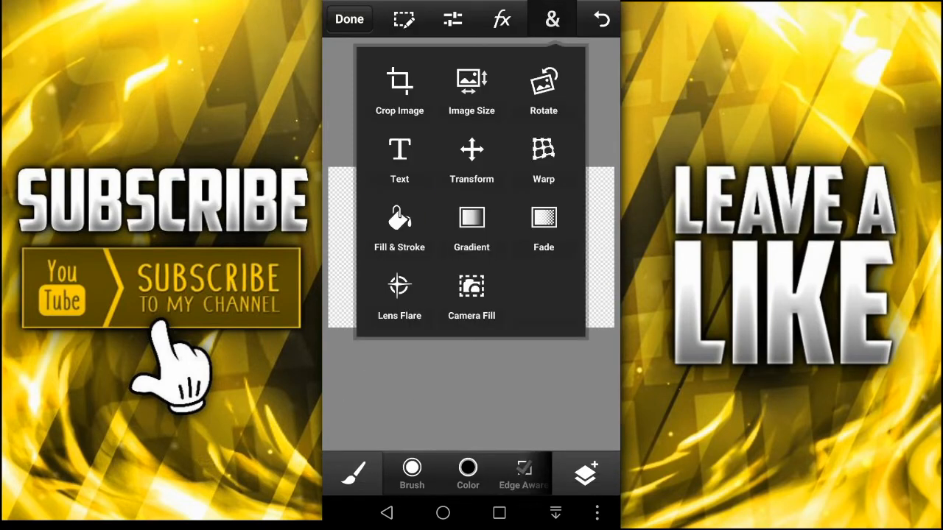
{"action": "left_click", "coordinate": [399, 228]}
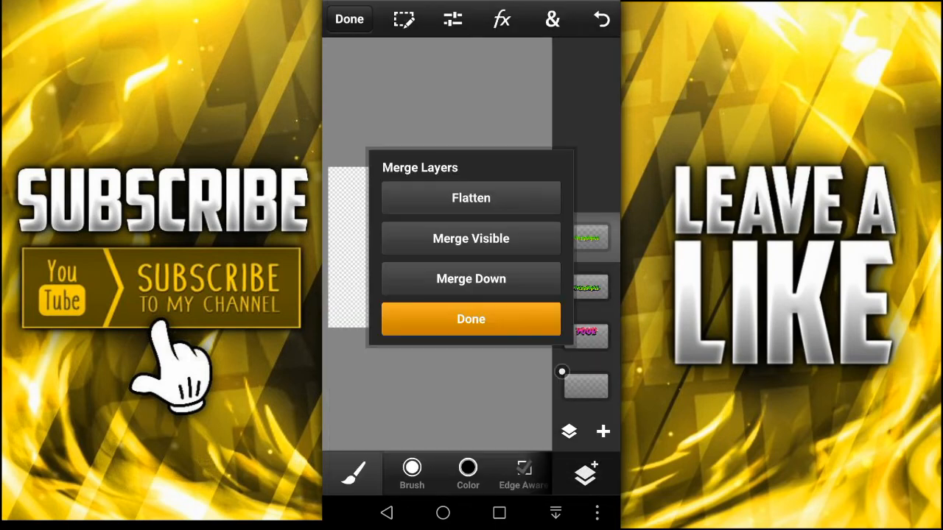
{"action": "left_click", "coordinate": [471, 319]}
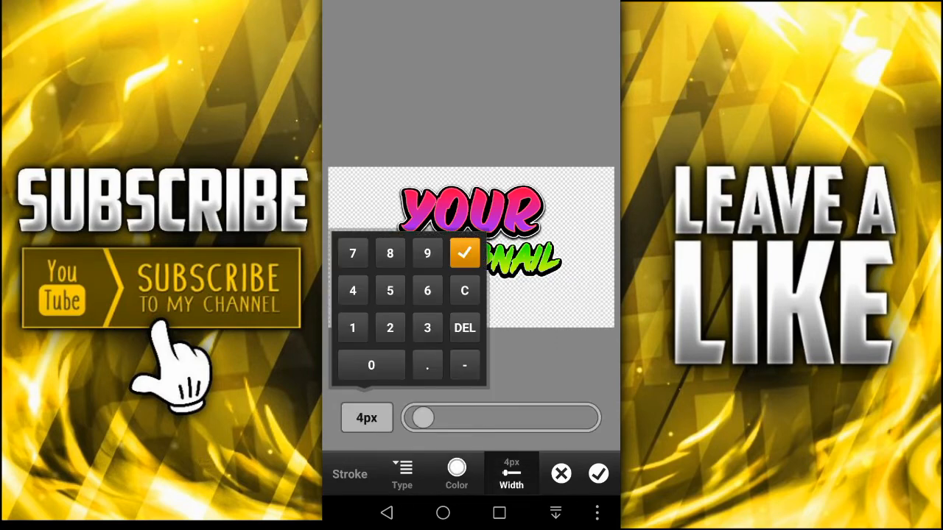
{"action": "left_click", "coordinate": [598, 474]}
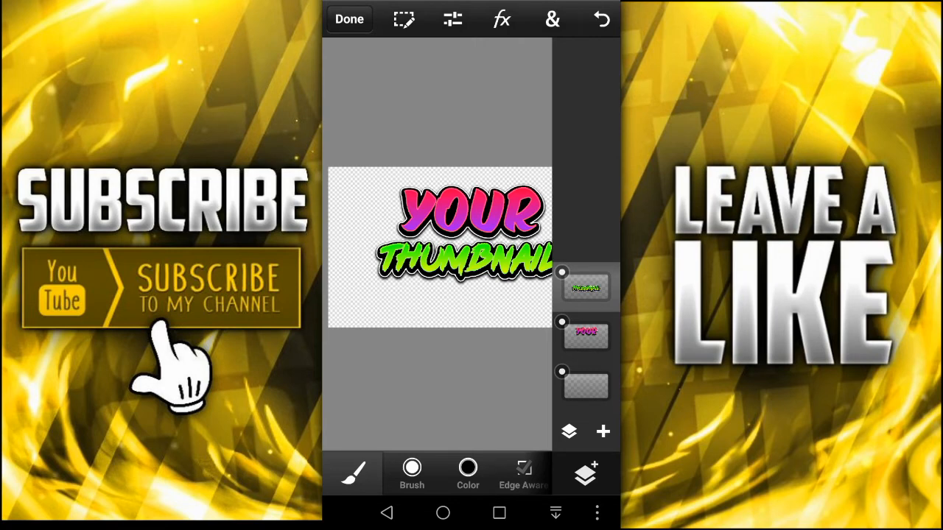
- Select the YOUR layer and begin transforming it lower over THUMBNAIL
{"action": "left_click", "coordinate": [551, 18]}
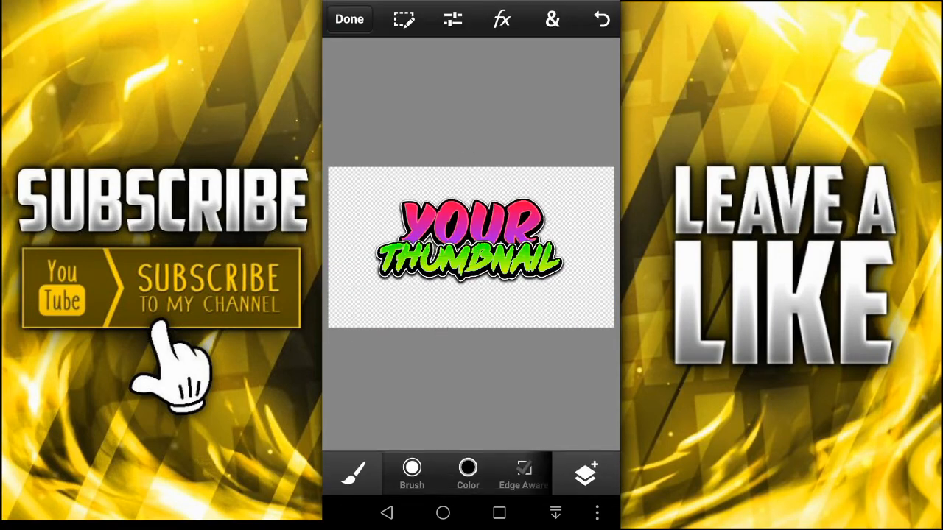
{"action": "left_click", "coordinate": [552, 19]}
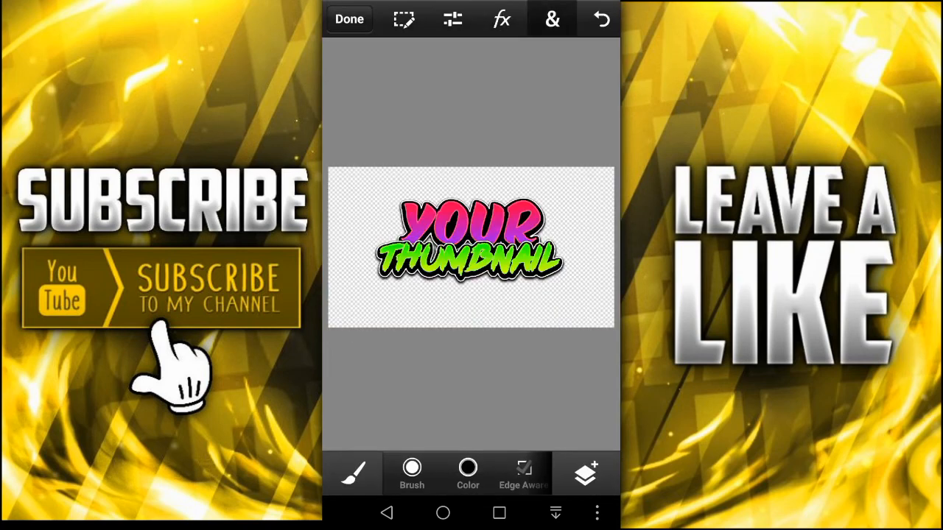